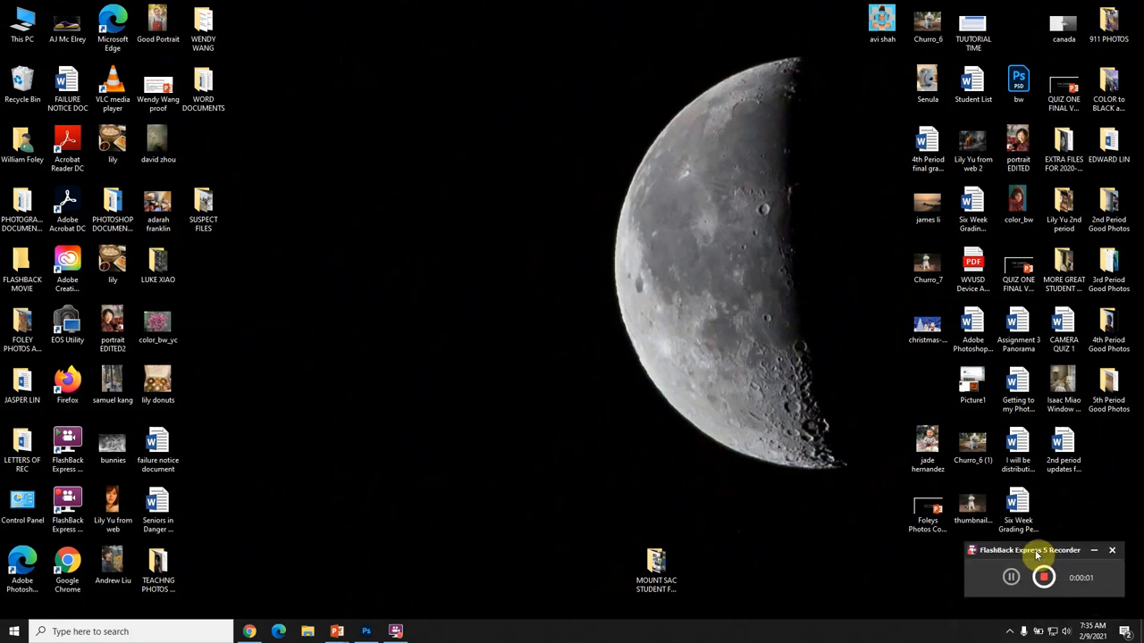
{"action": "mouse_move", "coordinate": [472, 409]}
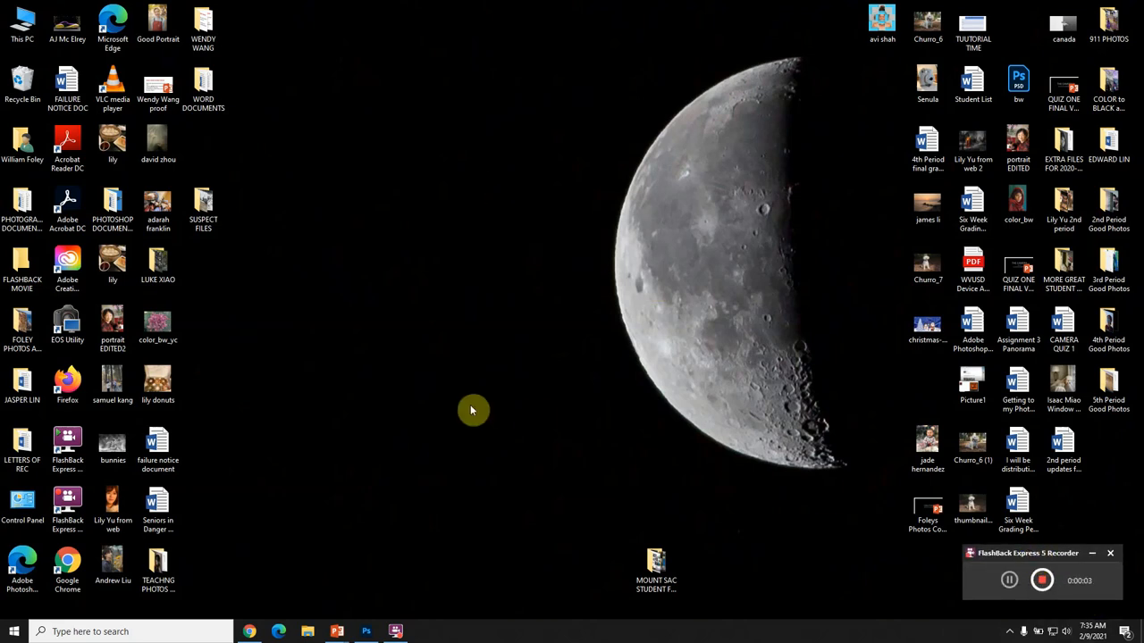
Step: Bring the brick wall_8x12 Photoshop document window to the front
{"action": "left_click", "coordinate": [366, 633]}
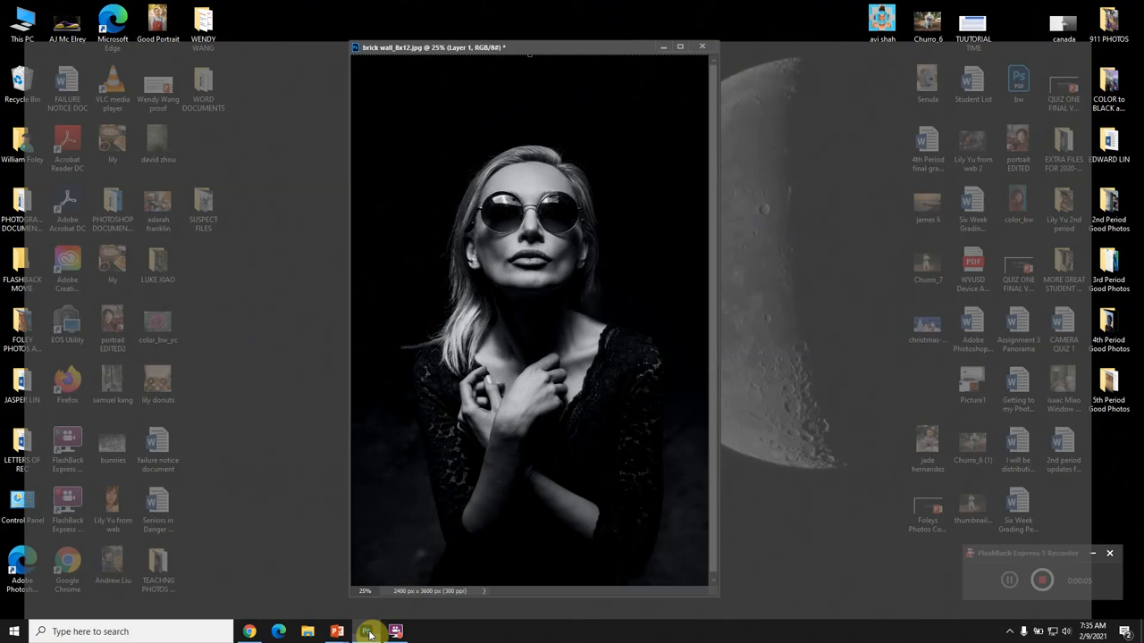
{"action": "left_click", "coordinate": [371, 633]}
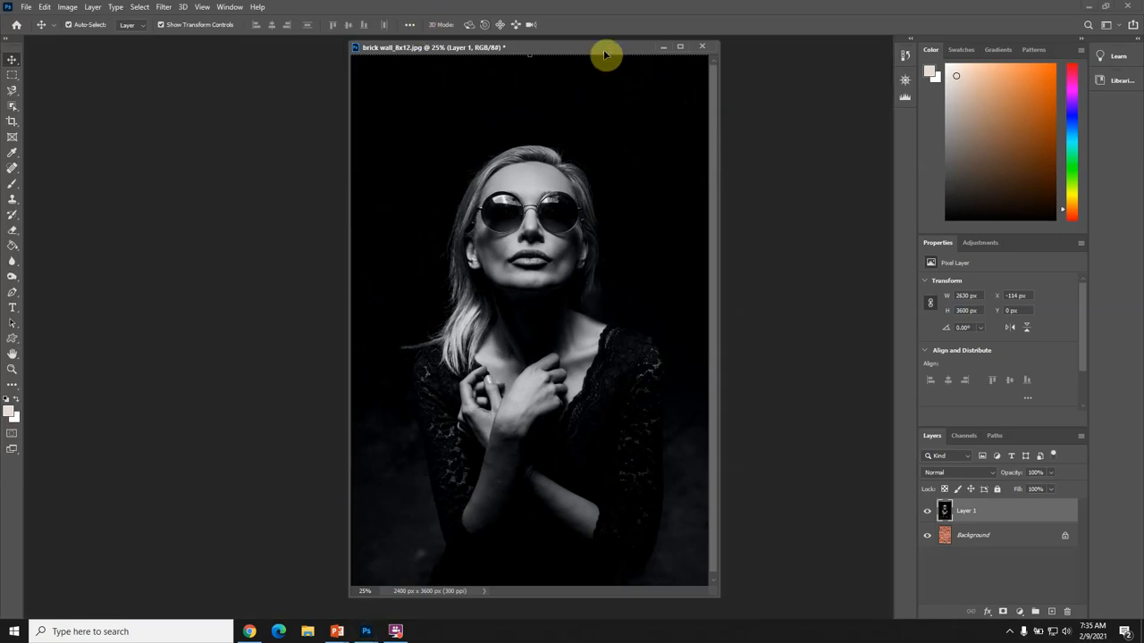
{"action": "mouse_move", "coordinate": [808, 132]}
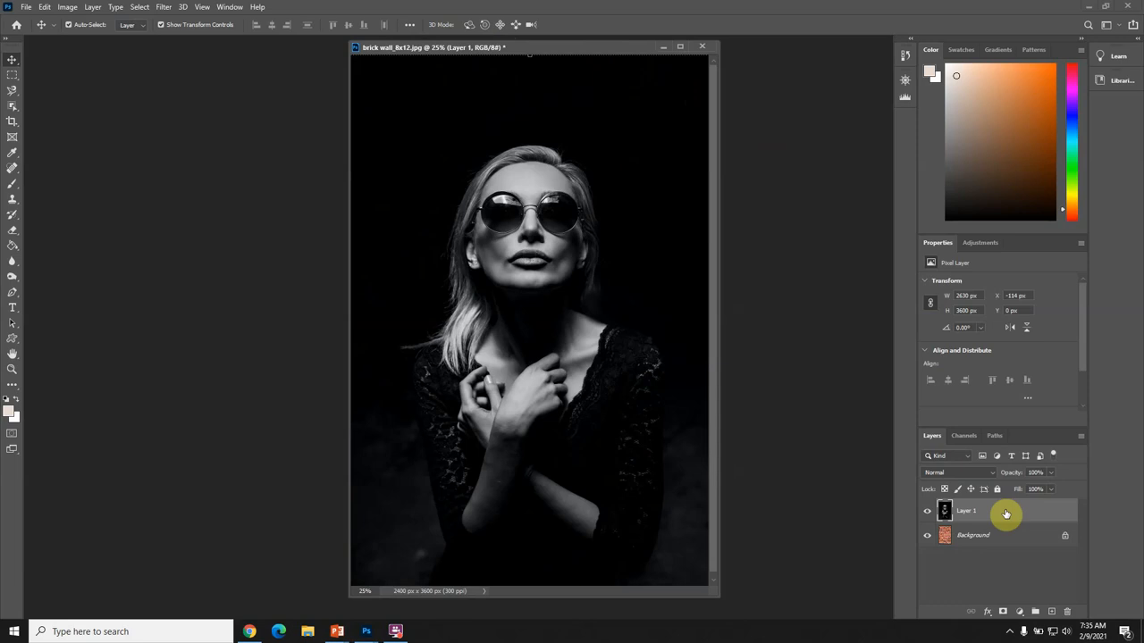
{"action": "mouse_move", "coordinate": [661, 276]}
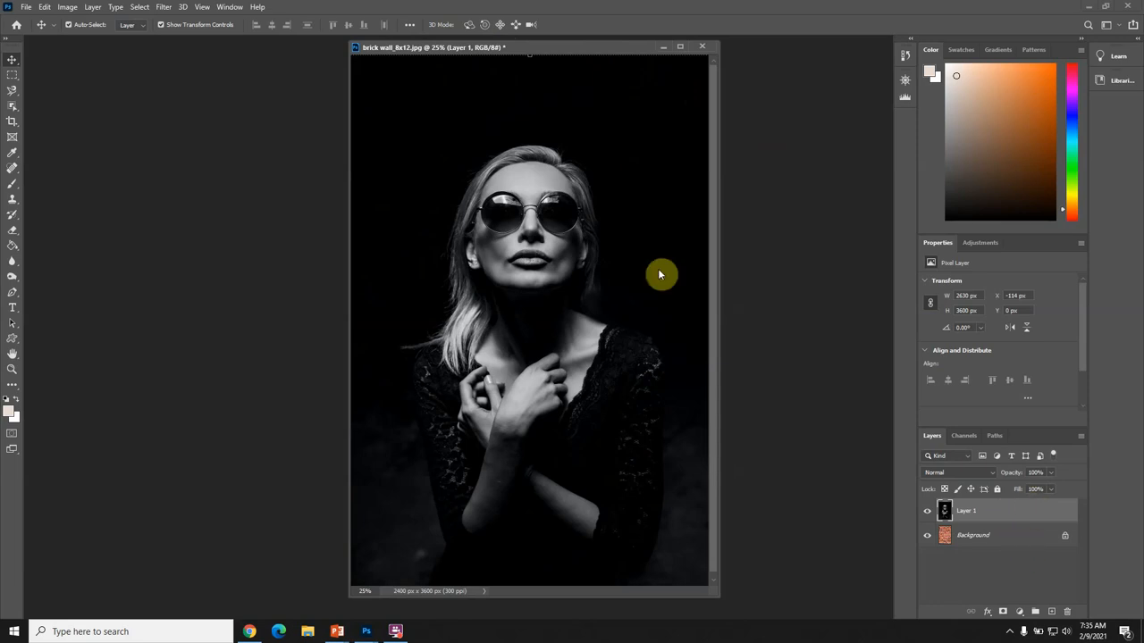
{"action": "mouse_move", "coordinate": [591, 220]}
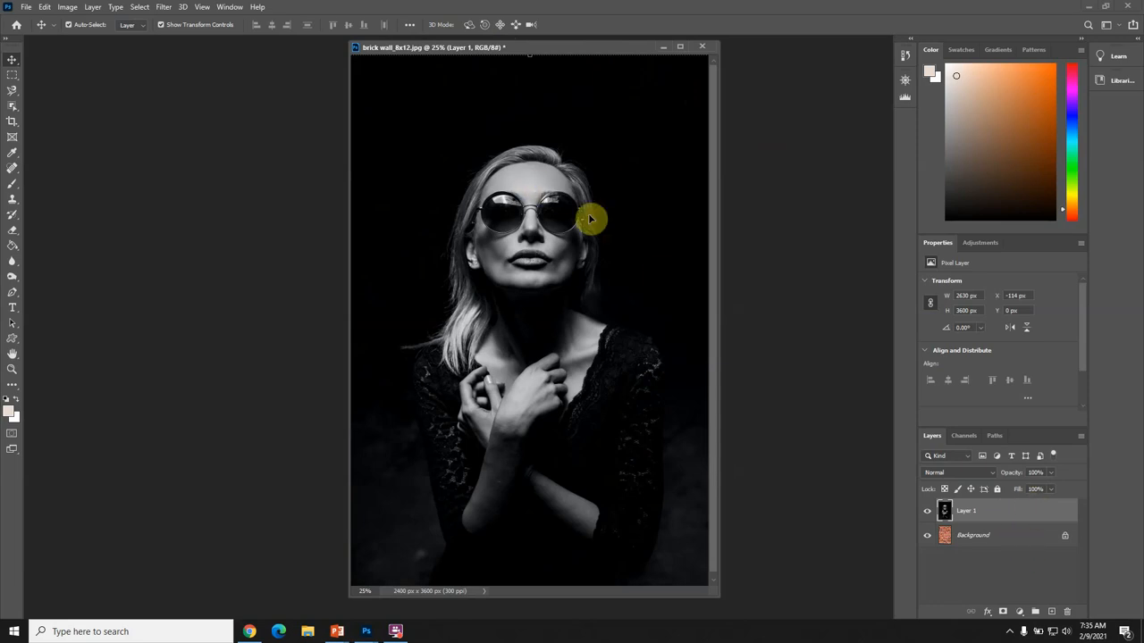
{"action": "left_click", "coordinate": [926, 511]}
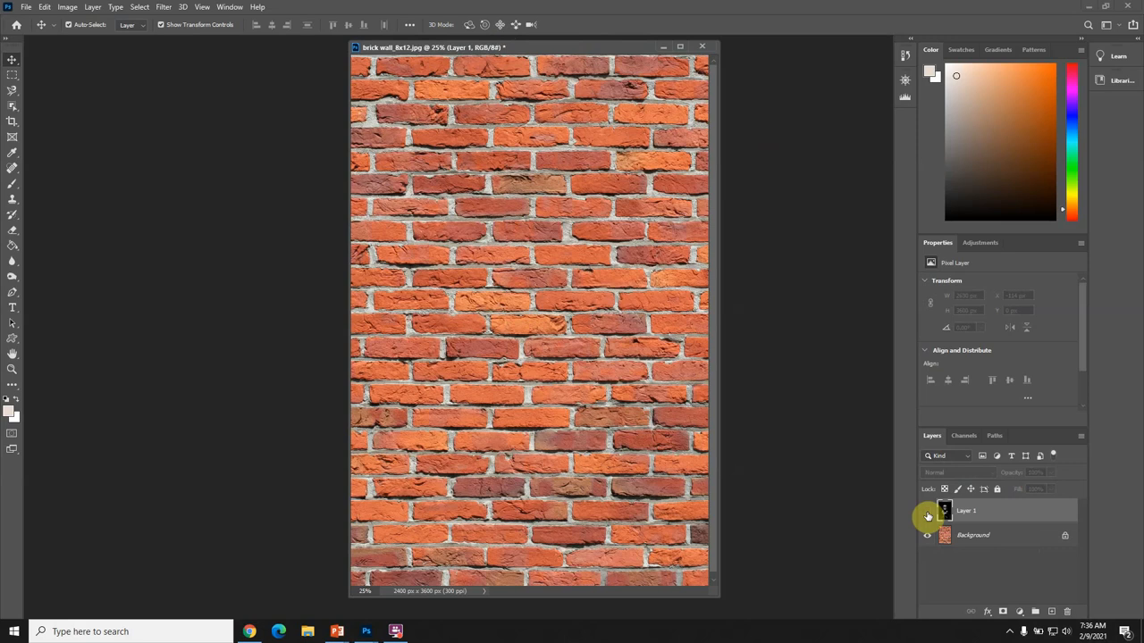
{"action": "mouse_move", "coordinate": [928, 516]}
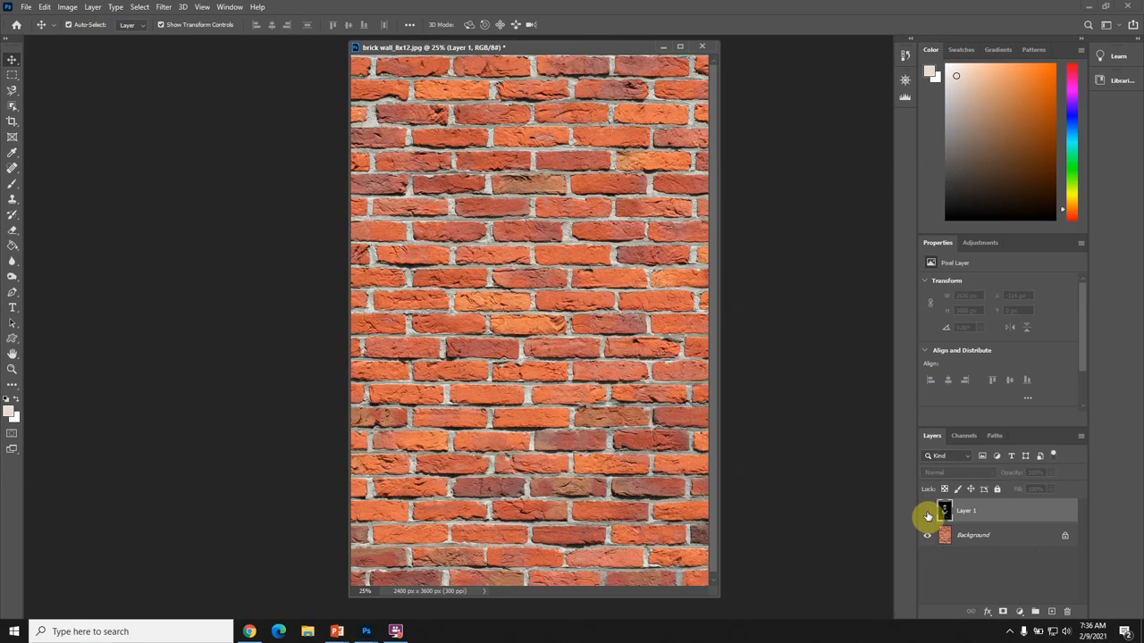
{"action": "left_click", "coordinate": [926, 511]}
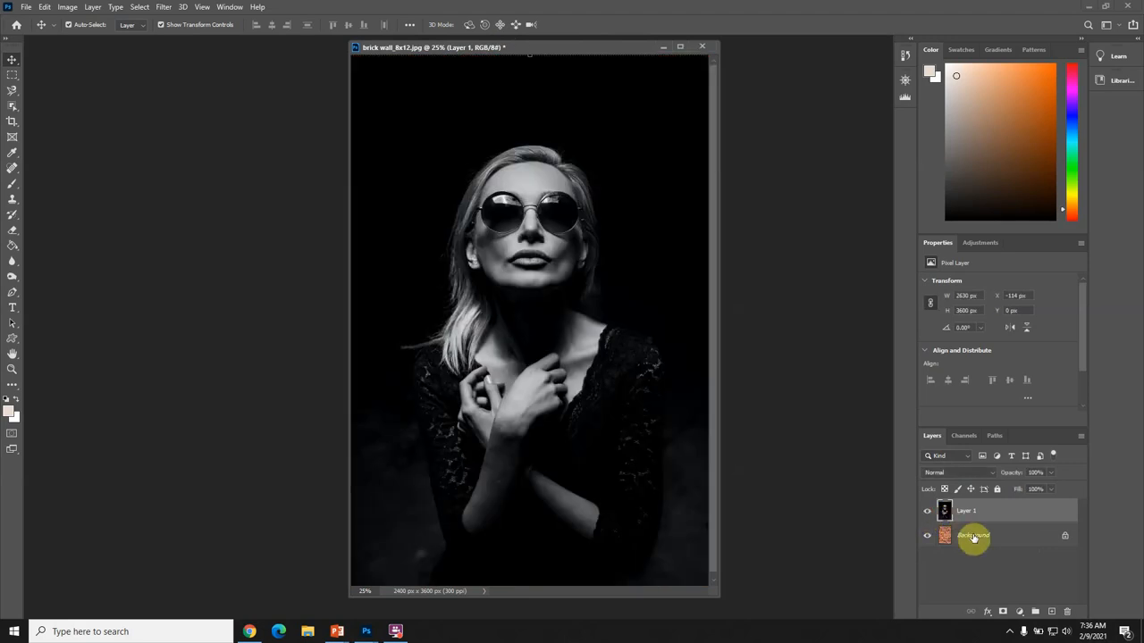
{"action": "mouse_move", "coordinate": [974, 536]}
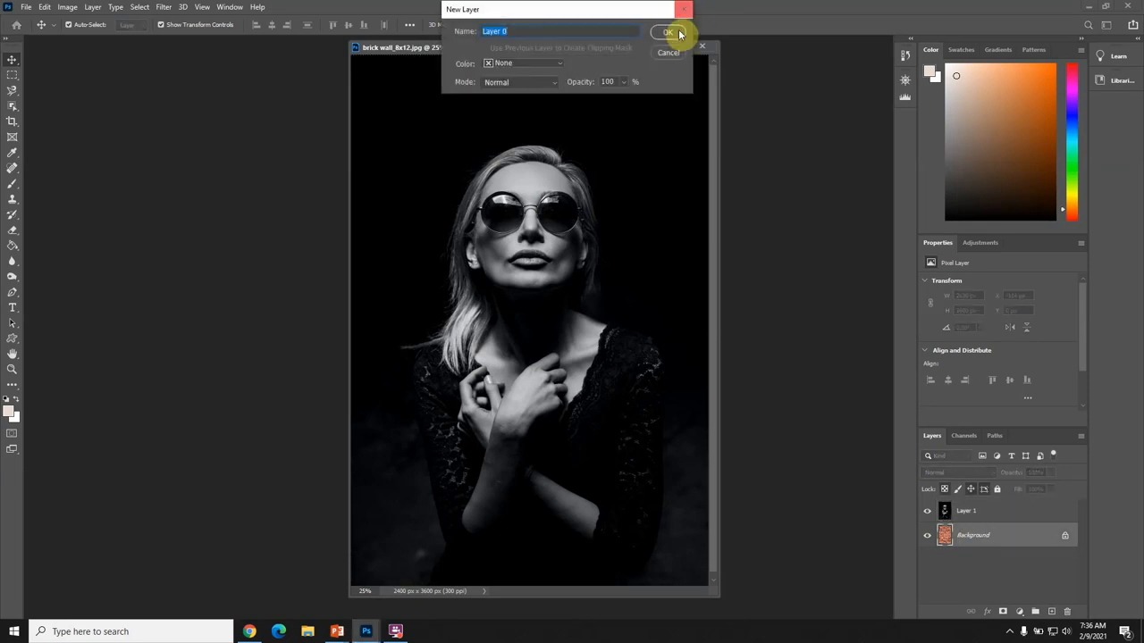
Step: Confirm the New Layer dialog so the brick wall background becomes unlocked Layer 0
{"action": "left_click", "coordinate": [669, 32]}
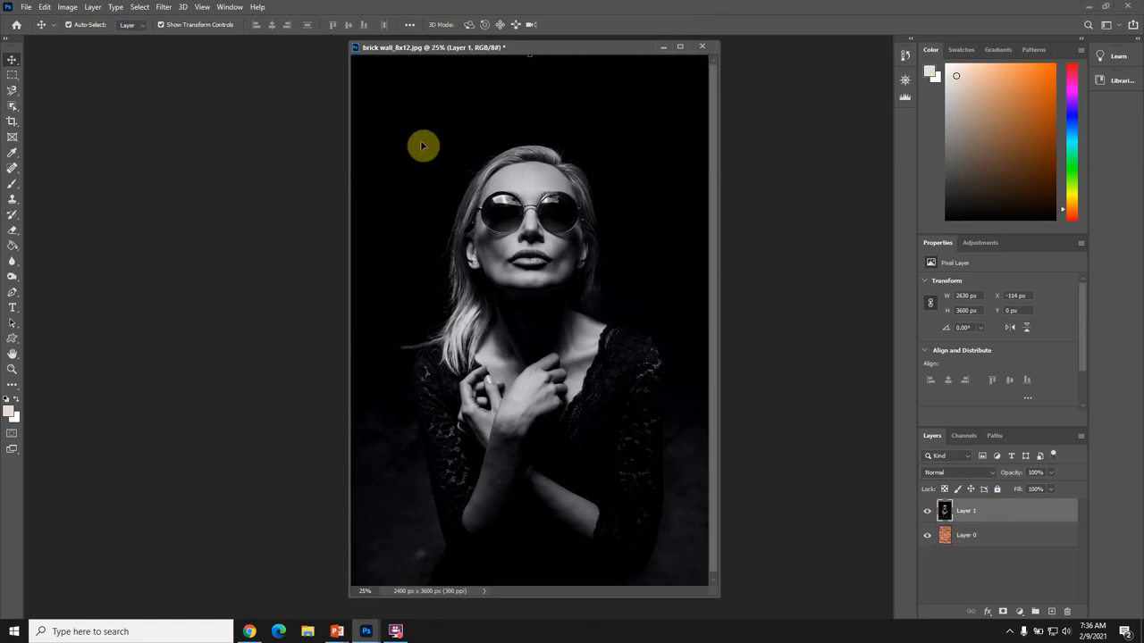
{"action": "mouse_move", "coordinate": [831, 273]}
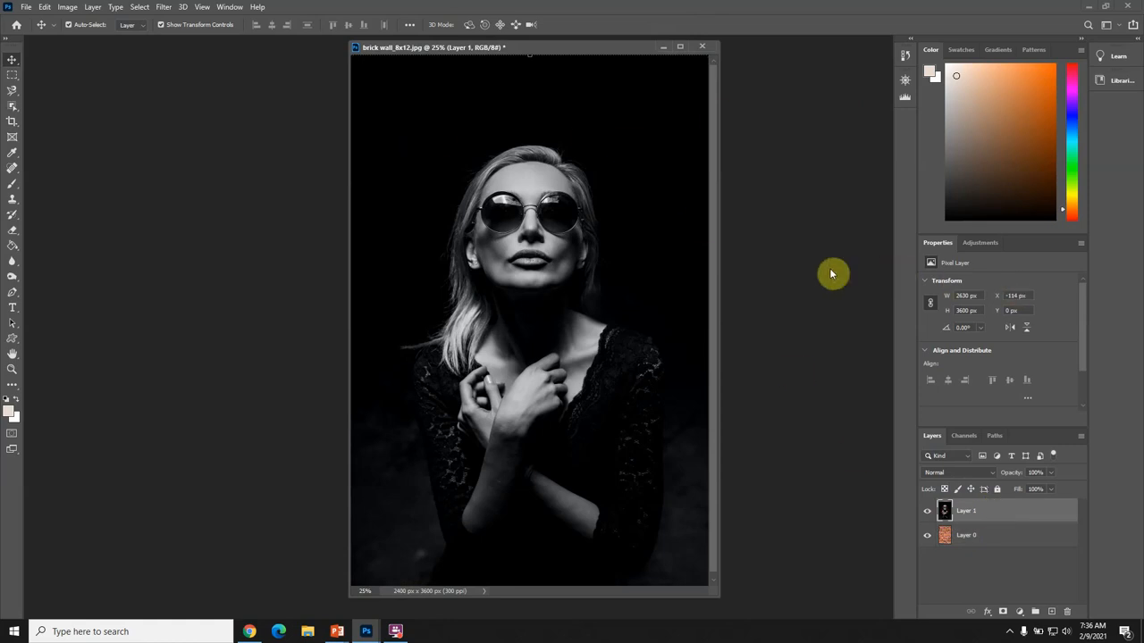
{"action": "mouse_move", "coordinate": [947, 350]}
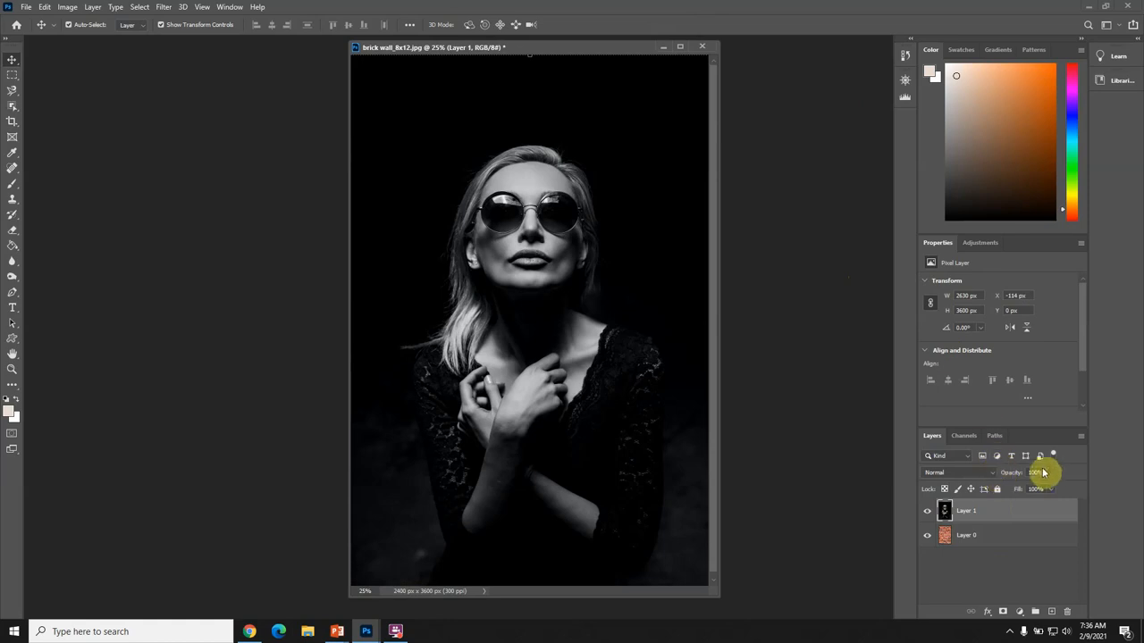
{"action": "mouse_move", "coordinate": [1054, 476]}
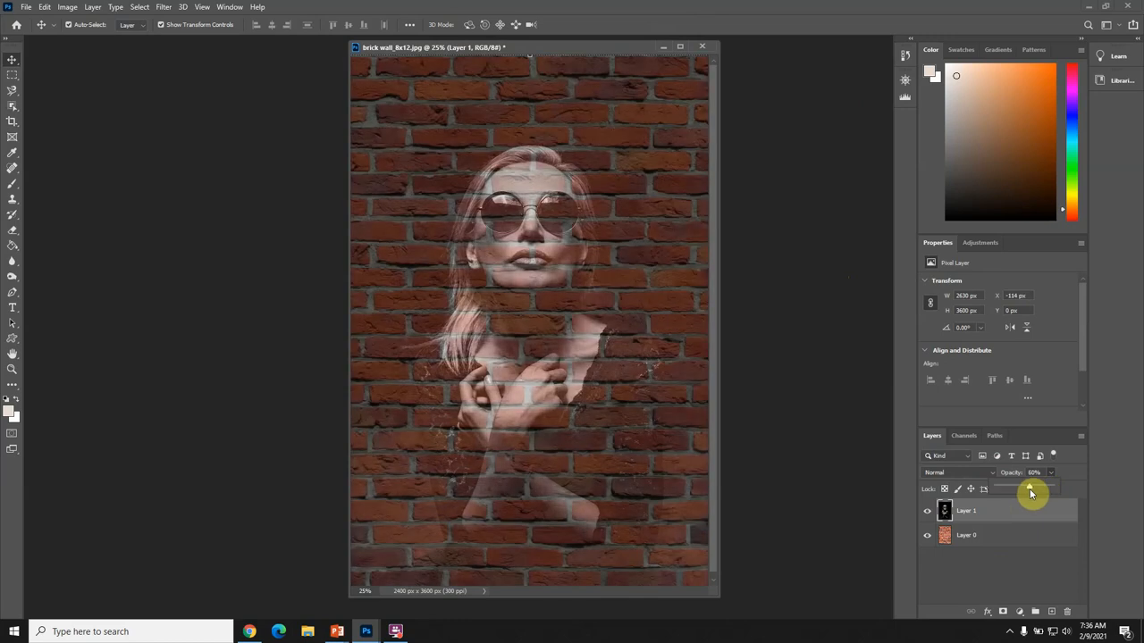
{"action": "left_click_drag", "start_coordinate": [1030, 492], "coordinate": [1054, 489]}
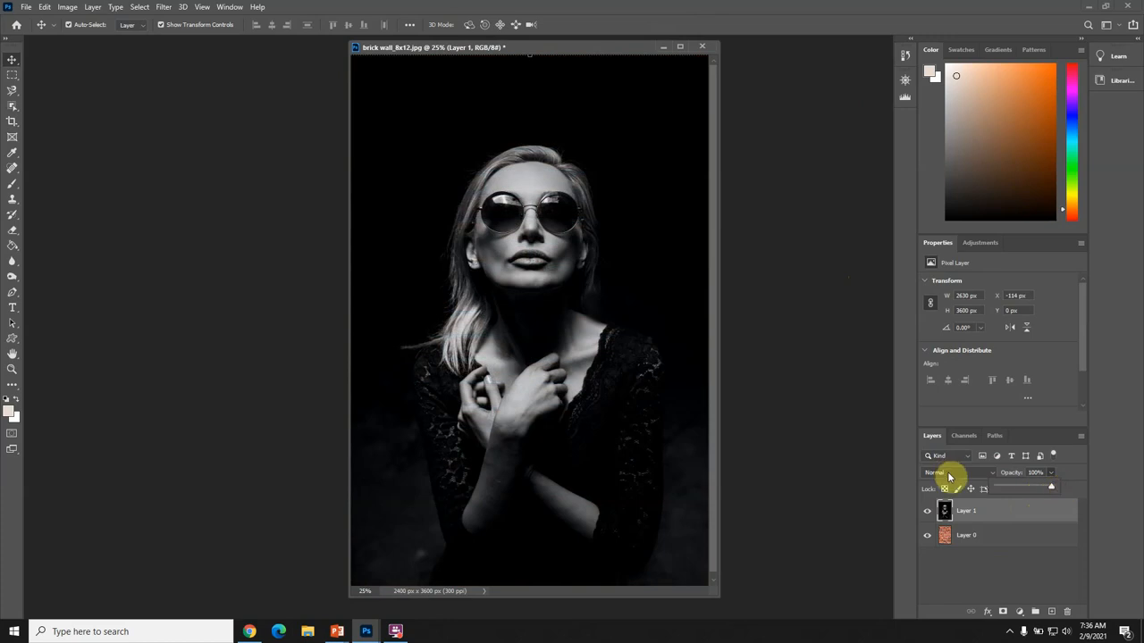
Step: Preview Dissolve, Darken, Multiply, Linear Burn, Lighten, Color Dodge, Lighter Color, Soft Light, landing on Hard Light
{"action": "left_click", "coordinate": [947, 472]}
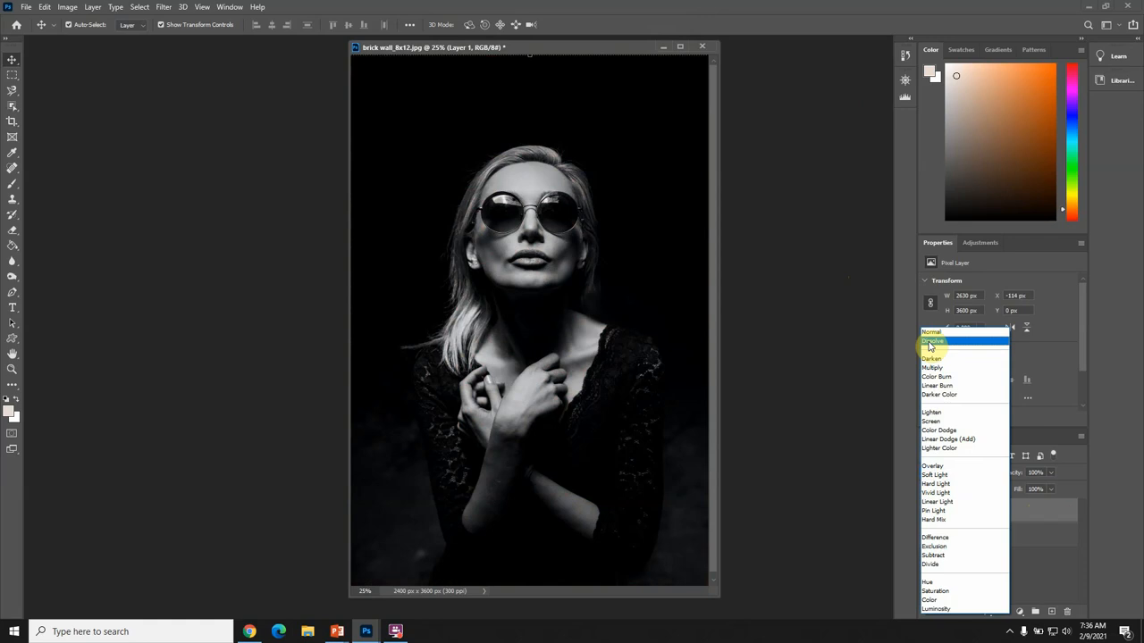
{"action": "left_click", "coordinate": [932, 342]}
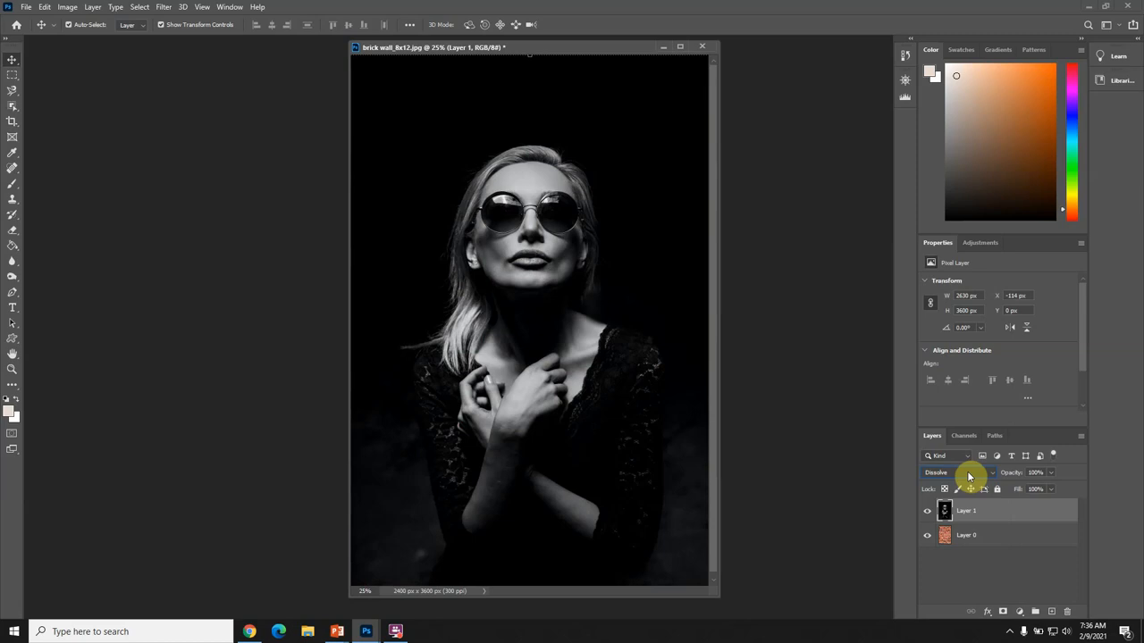
{"action": "left_click", "coordinate": [943, 472]}
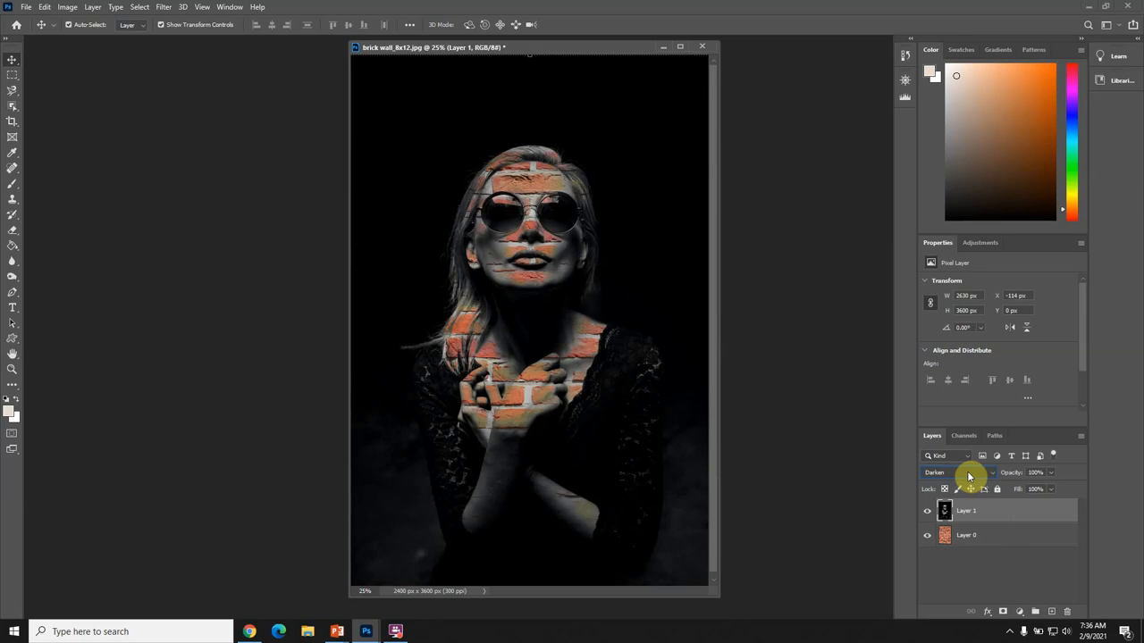
{"action": "left_click", "coordinate": [956, 472]}
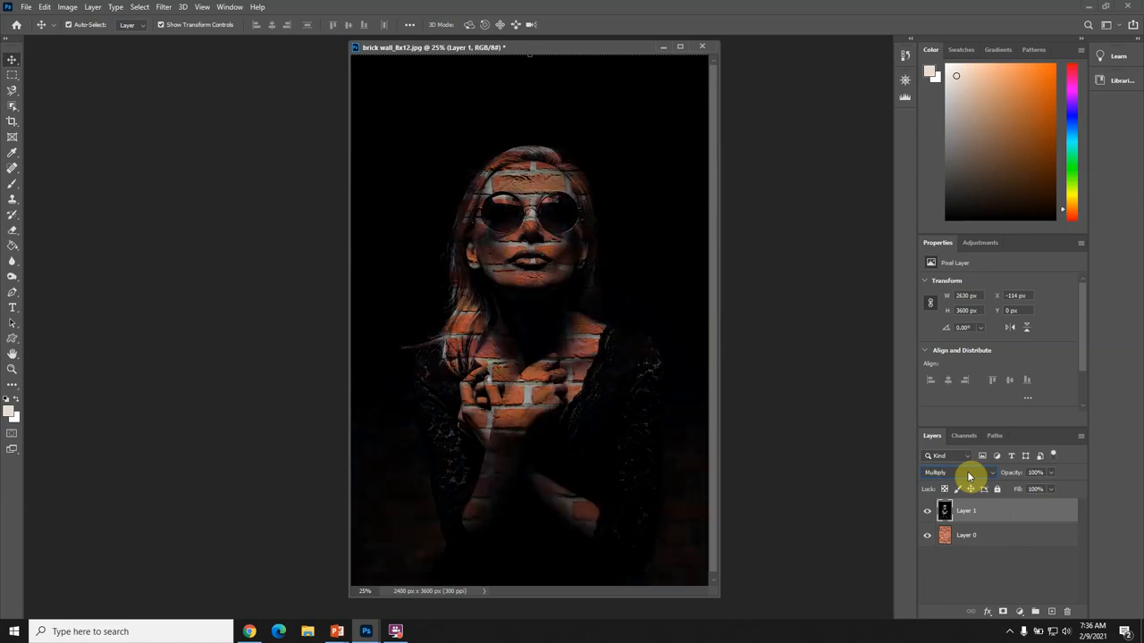
{"action": "left_click", "coordinate": [956, 472]}
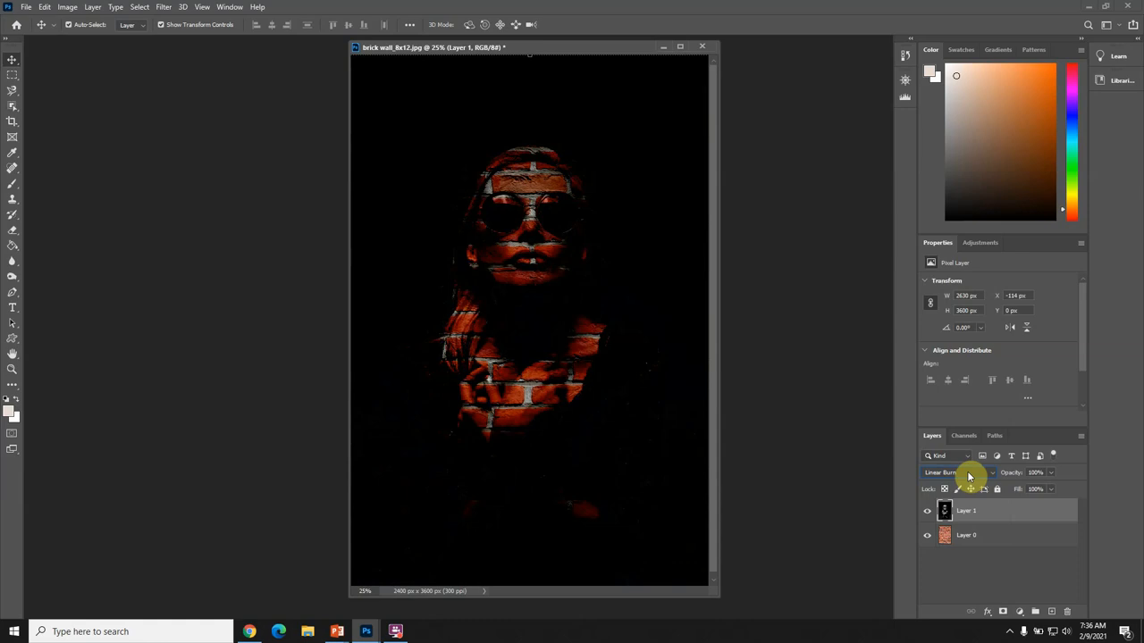
{"action": "left_click", "coordinate": [961, 472]}
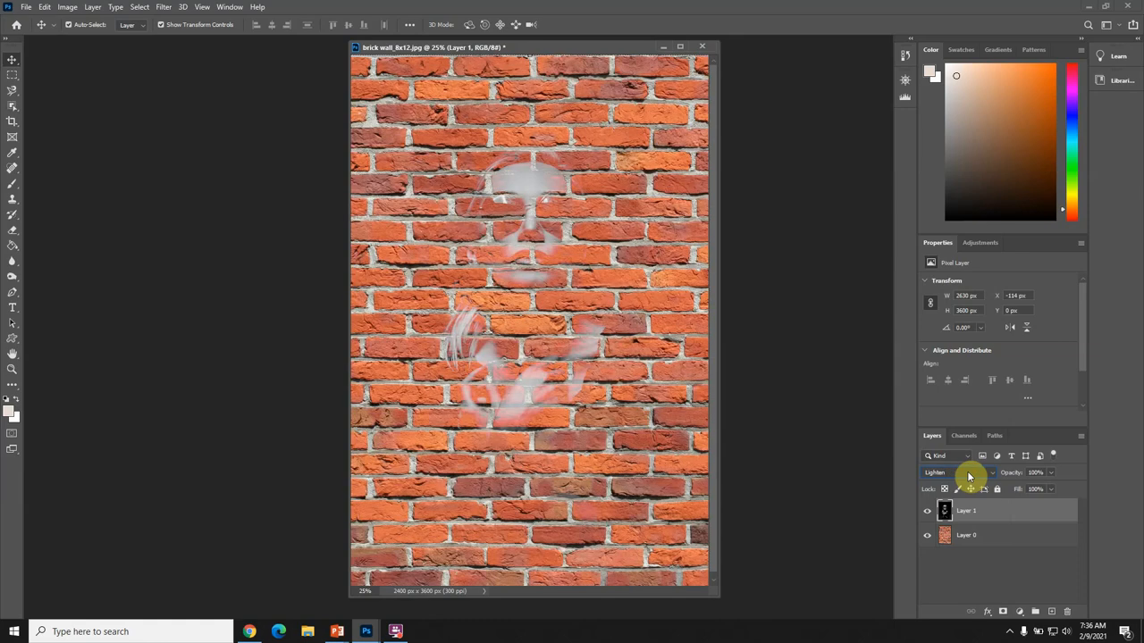
{"action": "left_click", "coordinate": [947, 472]}
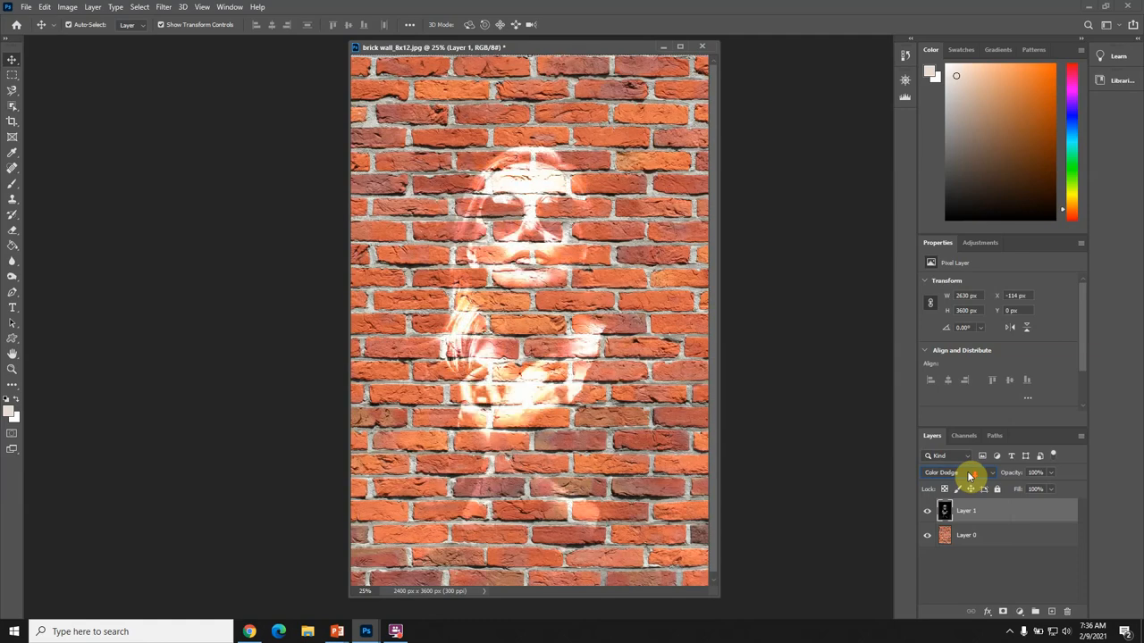
{"action": "left_click", "coordinate": [956, 472]}
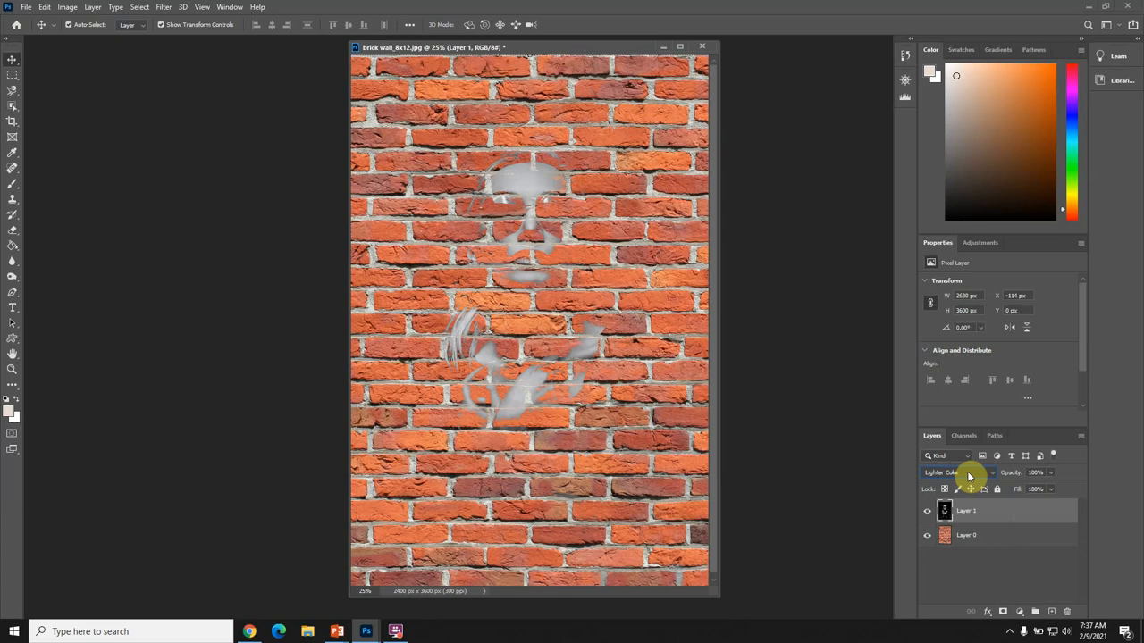
{"action": "left_click", "coordinate": [950, 472]}
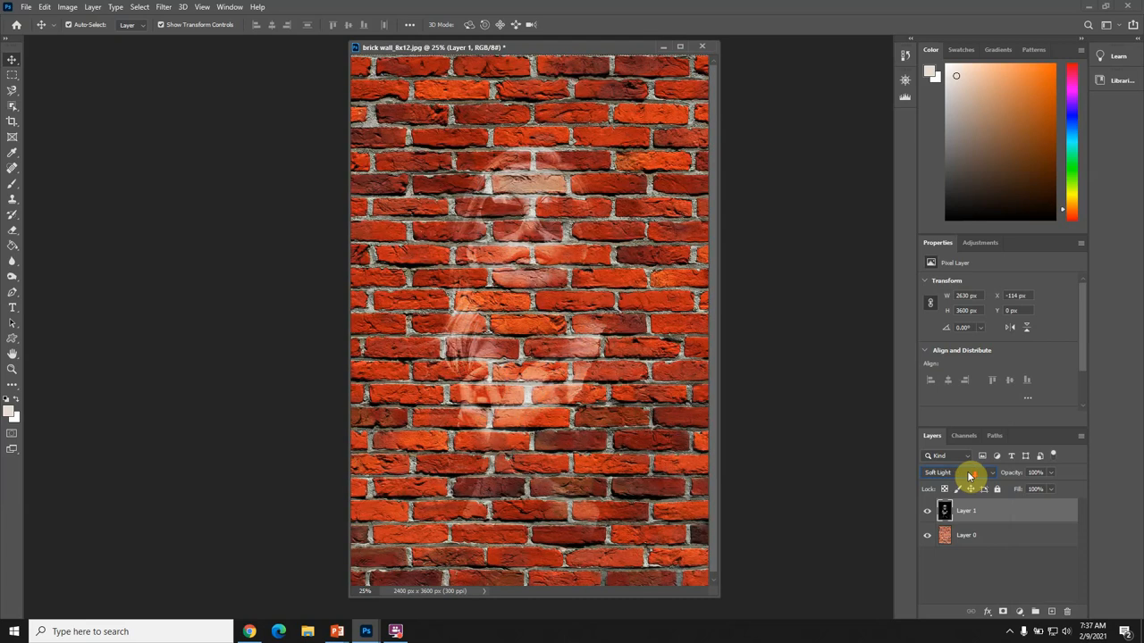
{"action": "left_click", "coordinate": [948, 472]}
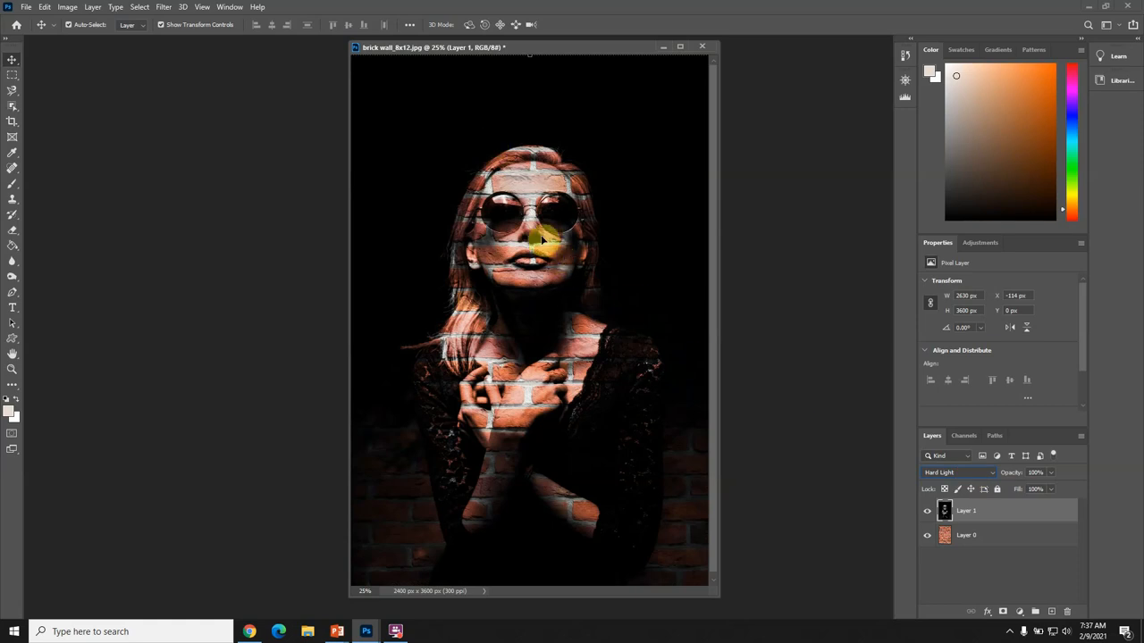
{"action": "mouse_move", "coordinate": [722, 243]}
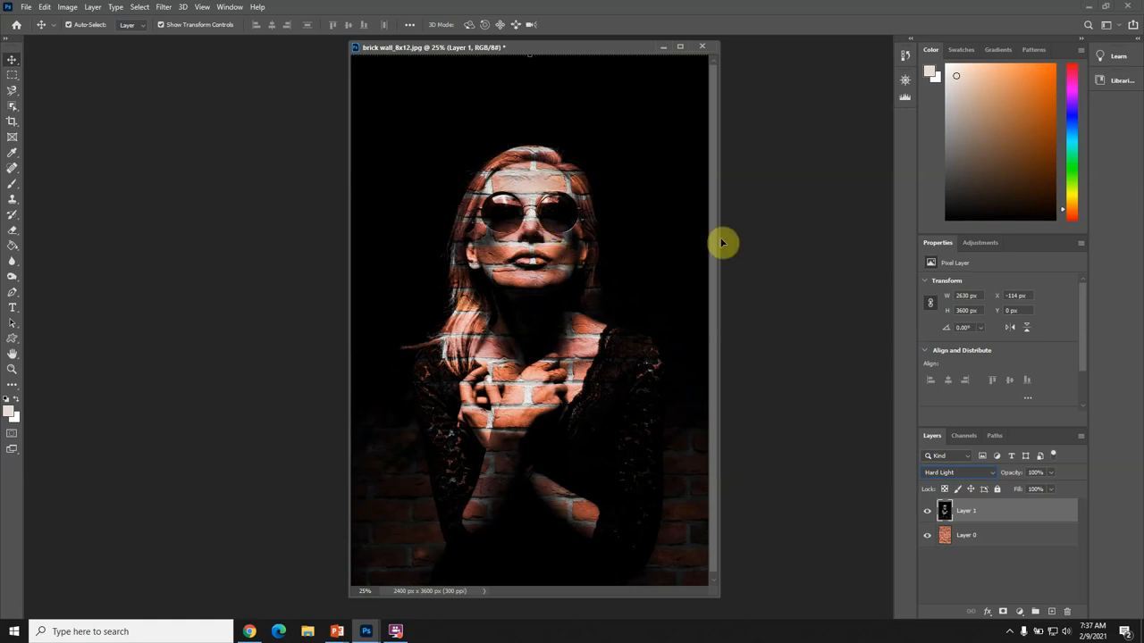
{"action": "mouse_move", "coordinate": [550, 318]}
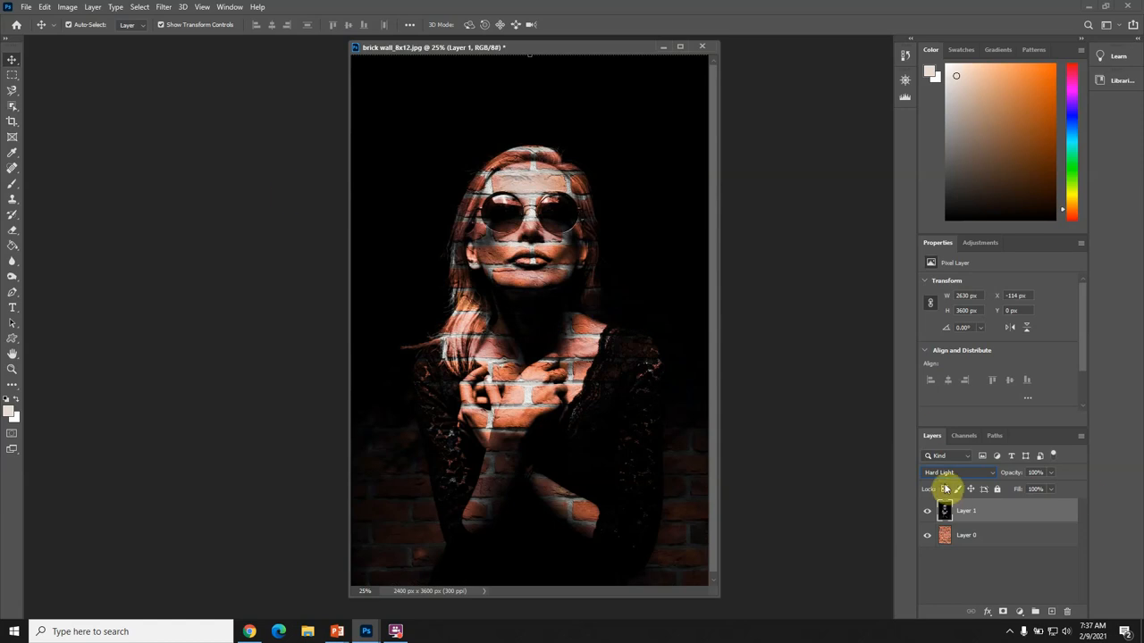
Step: Preview Vivid Light, Pin Light, Difference, Divide, Saturation and Luminosity on the portrait layer
{"action": "left_click", "coordinate": [956, 472]}
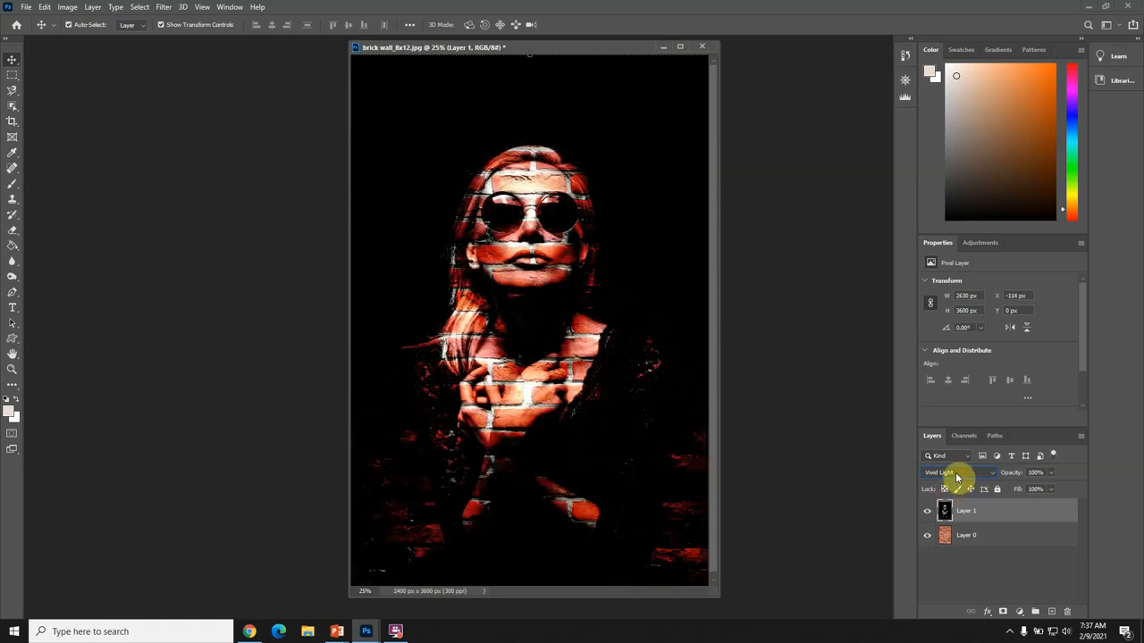
{"action": "left_click", "coordinate": [950, 472]}
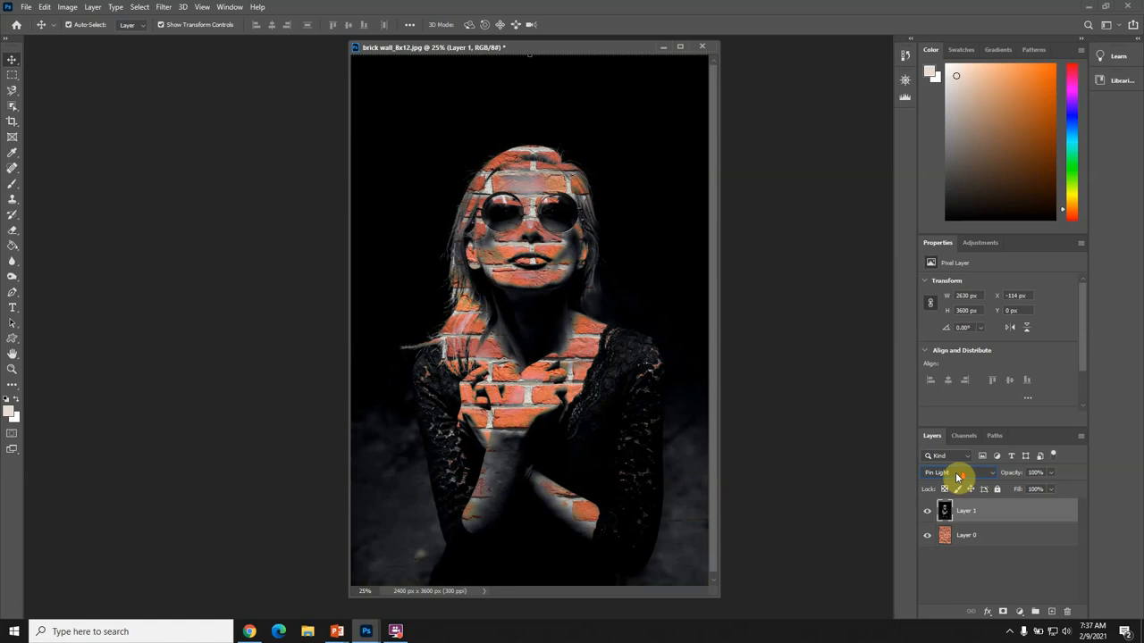
{"action": "left_click", "coordinate": [950, 471]}
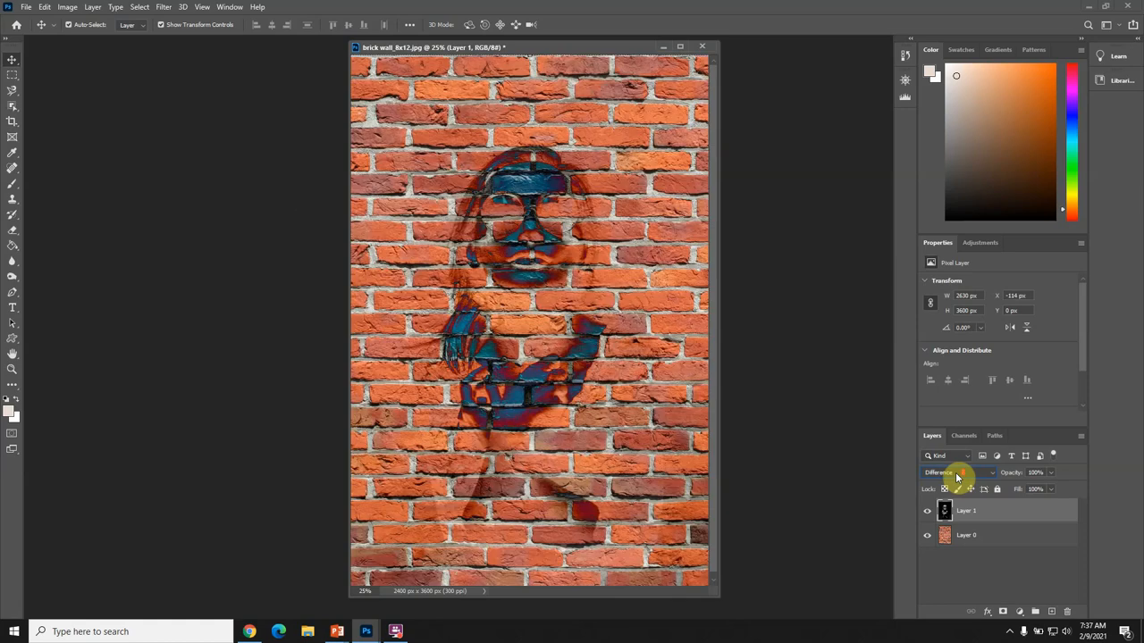
{"action": "left_click", "coordinate": [950, 472]}
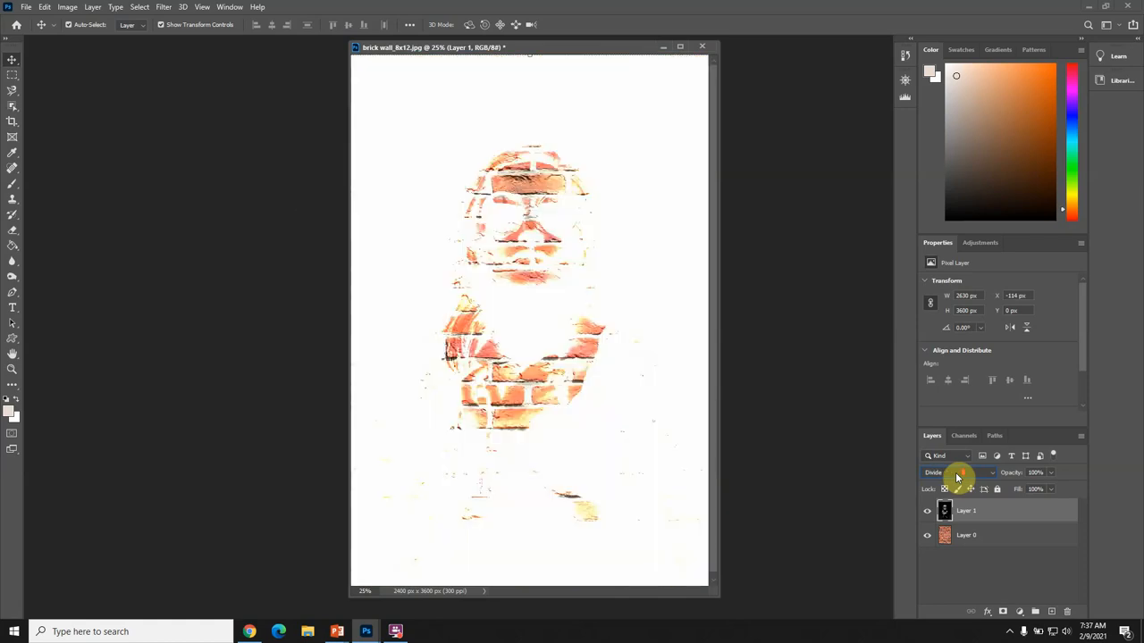
{"action": "left_click", "coordinate": [947, 471]}
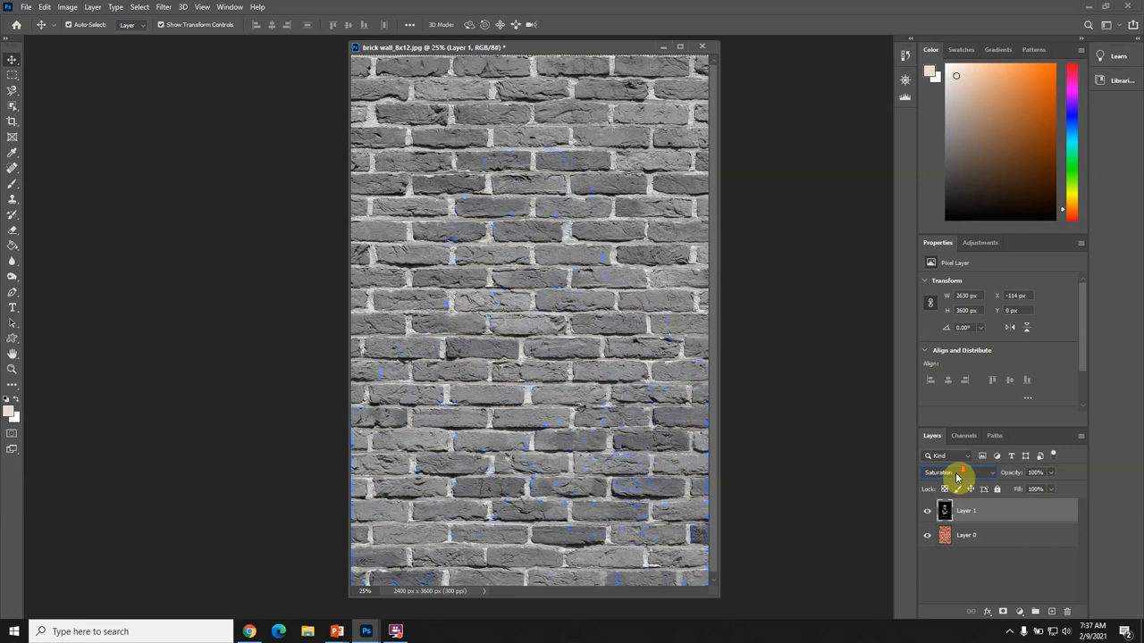
{"action": "left_click", "coordinate": [950, 472]}
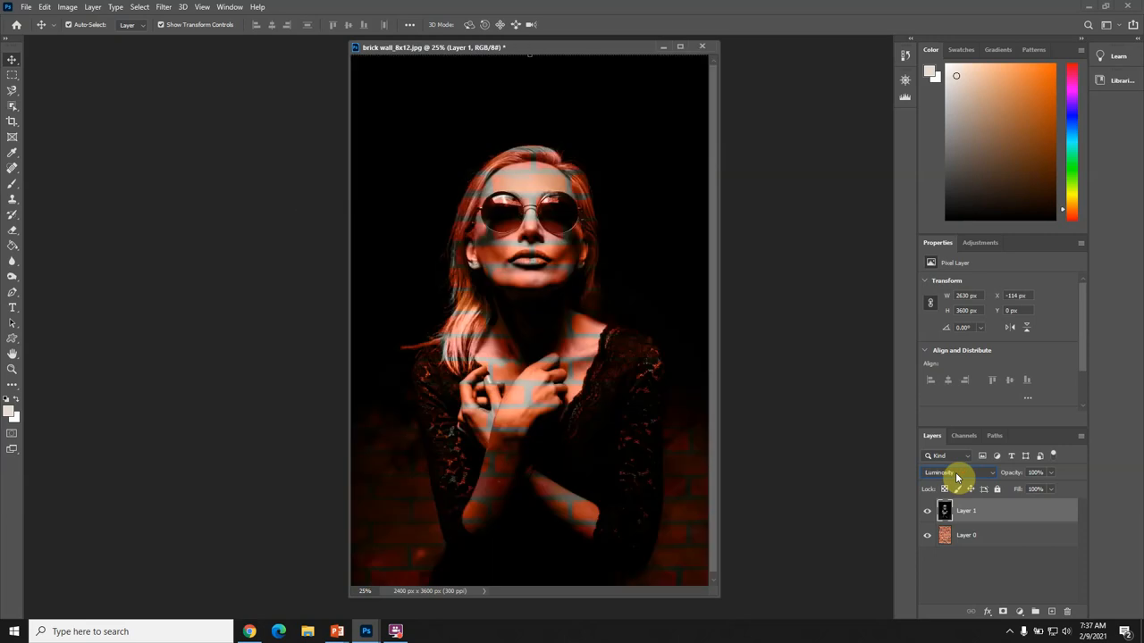
Step: Compare Hue and a few harsher light blends, then settle the portrait layer on Hard Light
{"action": "left_click", "coordinate": [950, 472]}
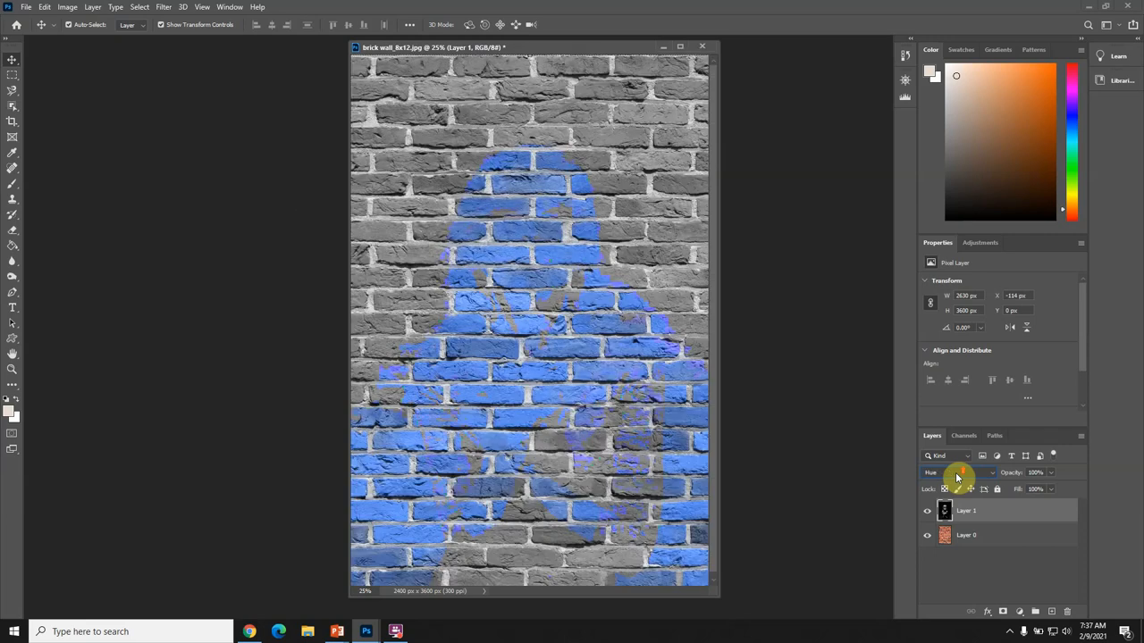
{"action": "left_click", "coordinate": [956, 472]}
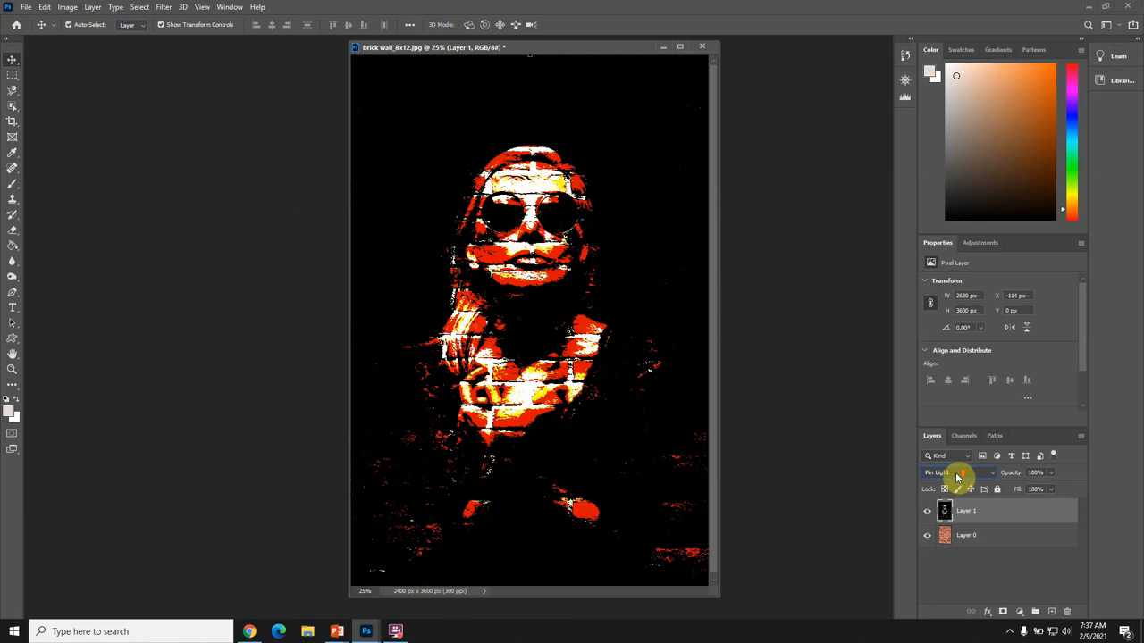
{"action": "left_click", "coordinate": [947, 472]}
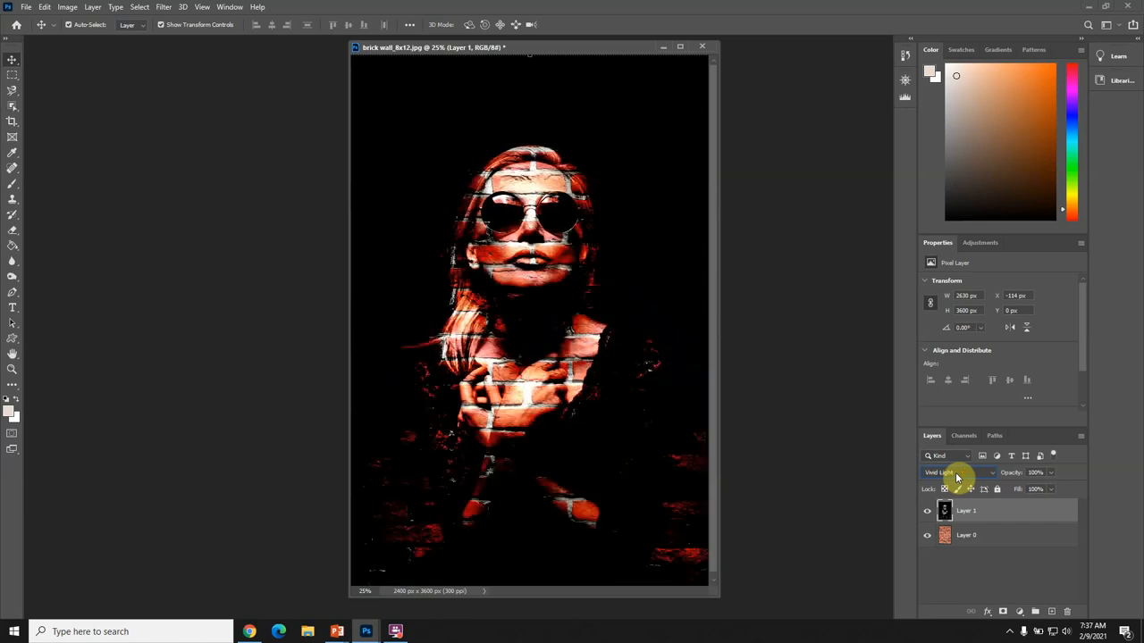
{"action": "left_click", "coordinate": [956, 472]}
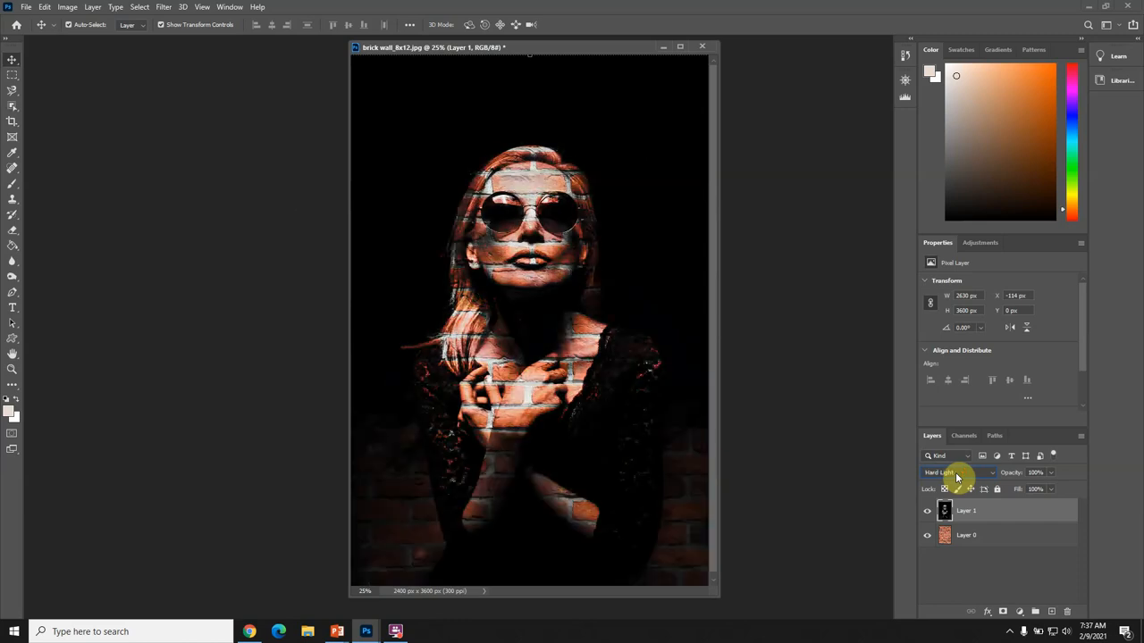
{"action": "left_click", "coordinate": [944, 472]}
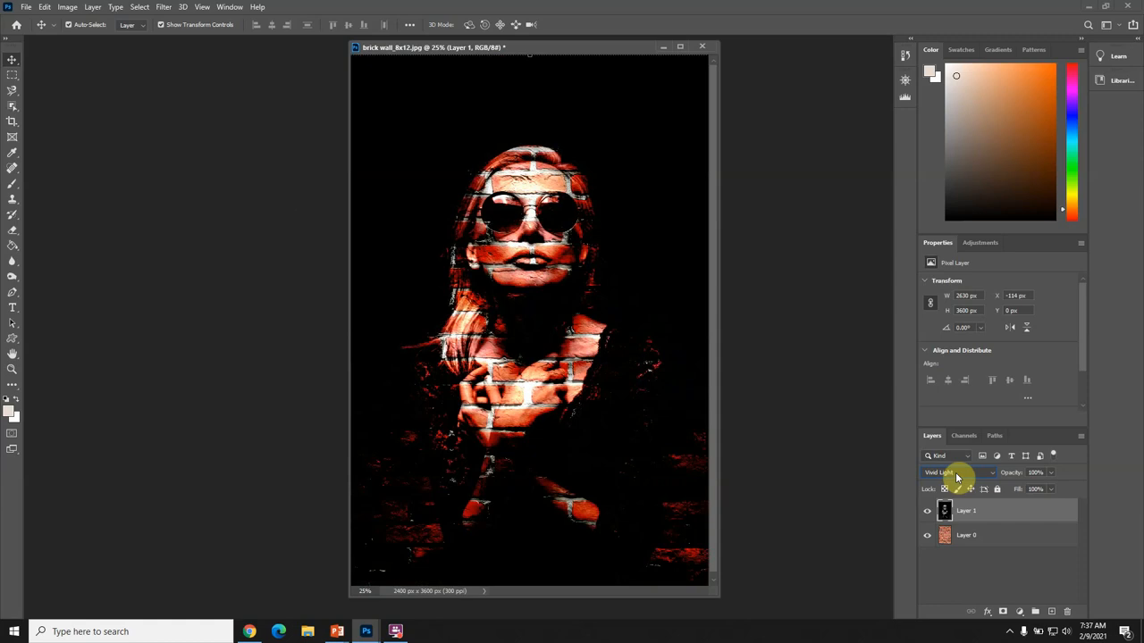
{"action": "left_click", "coordinate": [956, 472]}
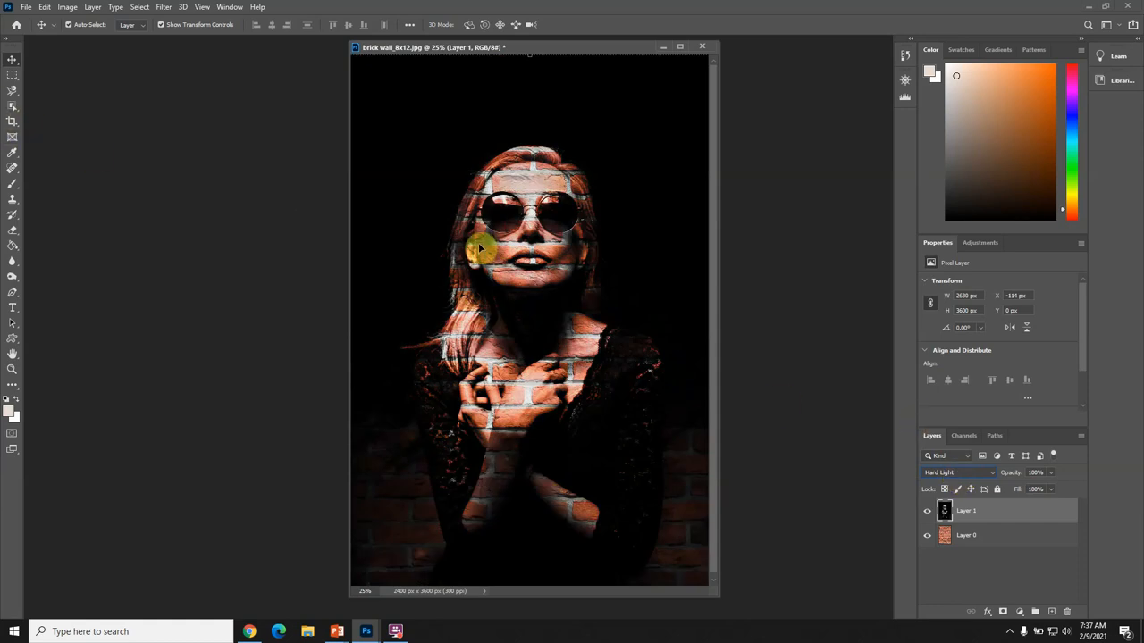
{"action": "mouse_move", "coordinate": [533, 225]}
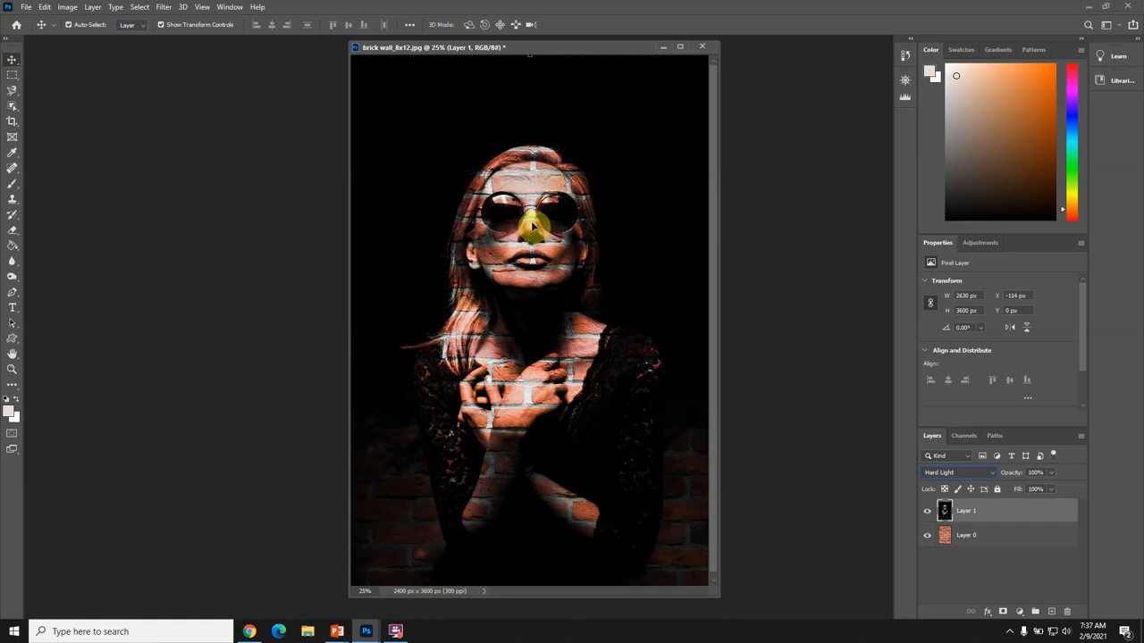
Step: Drag the Hard Light portrait slightly up and left over the bricks
{"action": "left_click_drag", "start_coordinate": [533, 225], "coordinate": [436, 200]}
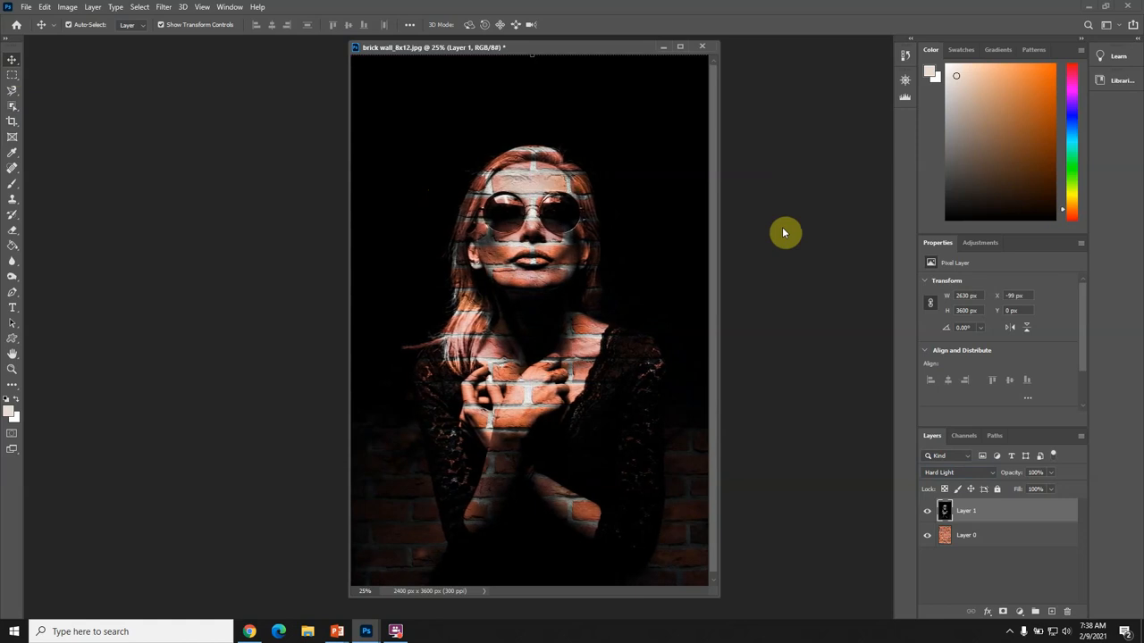
{"action": "mouse_move", "coordinate": [783, 261]}
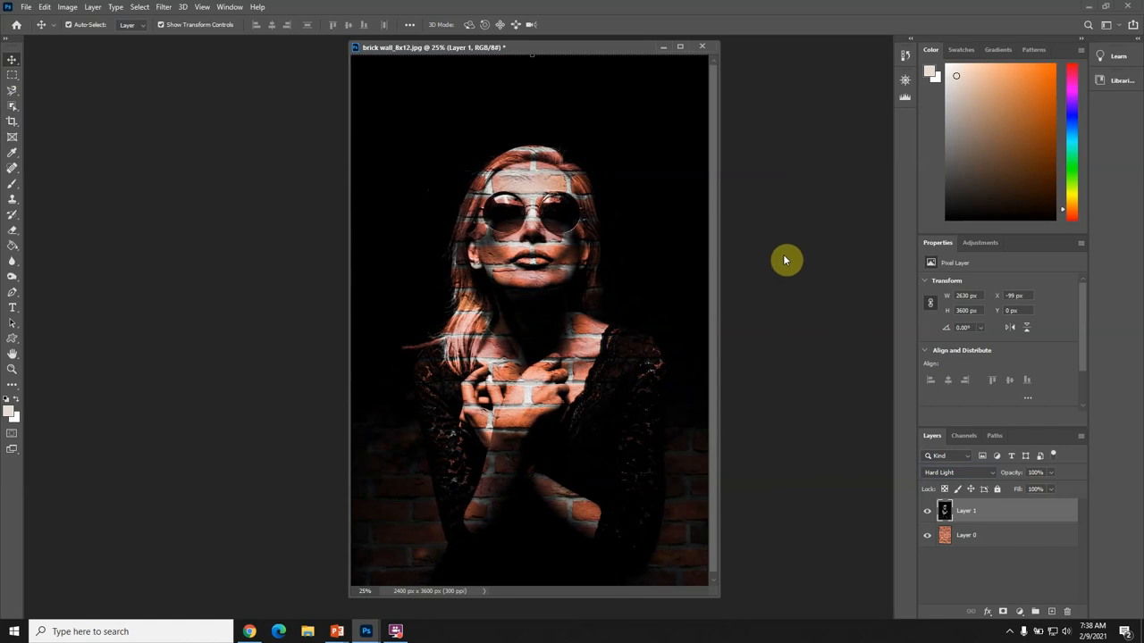
{"action": "mouse_move", "coordinate": [249, 78]}
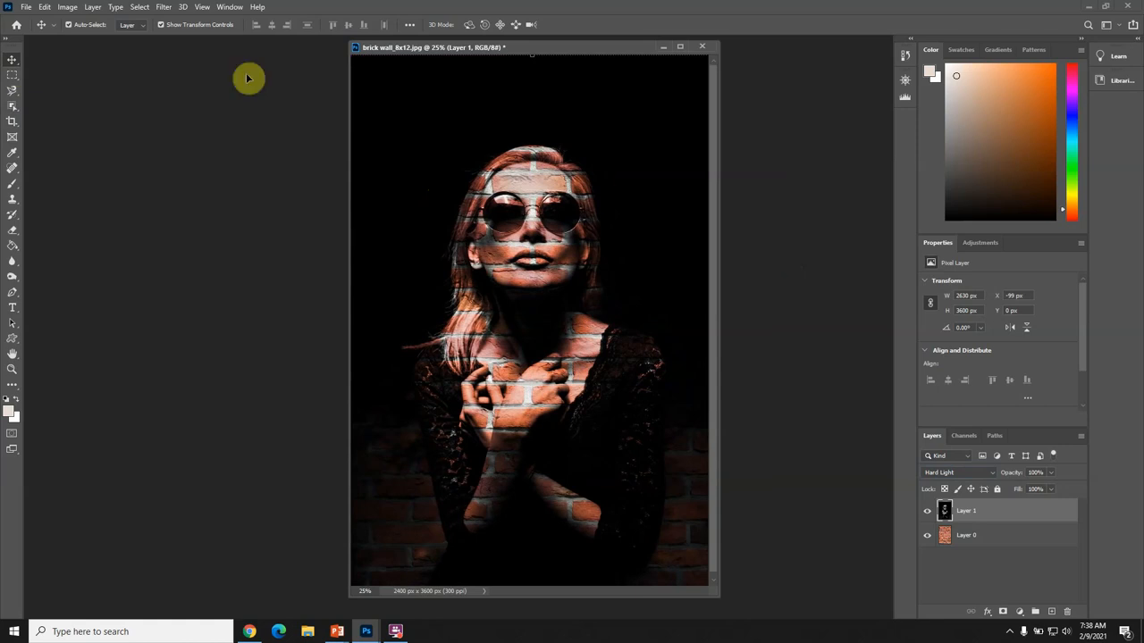
Step: Save the layered document as the PSD brick wall_woman_hard_light_blend with Maximize Compatibility
{"action": "left_click", "coordinate": [25, 7]}
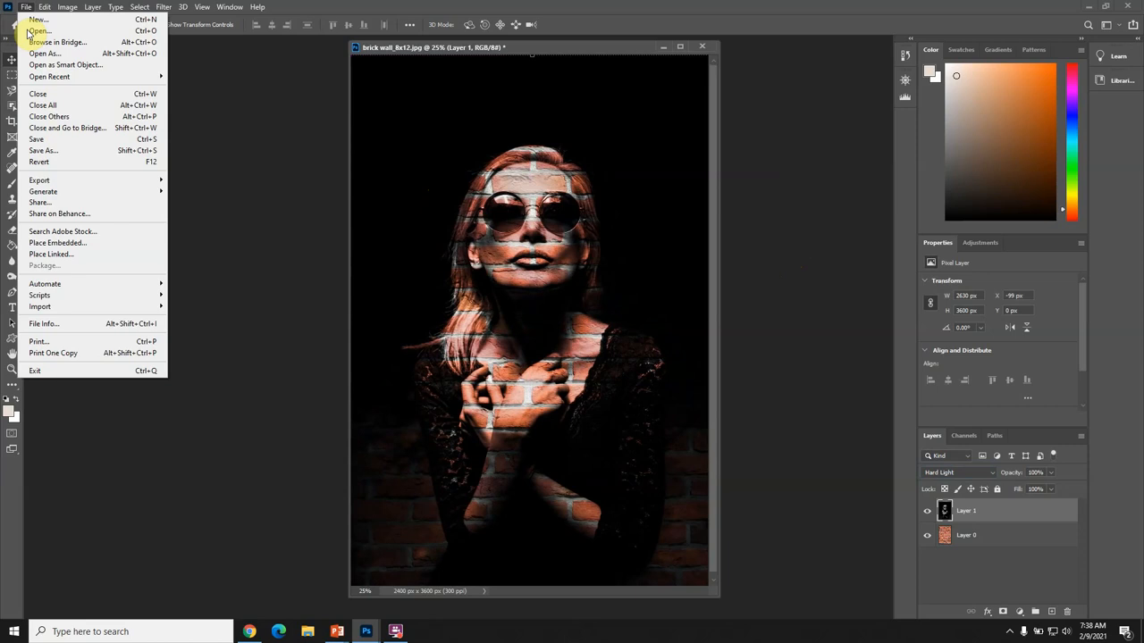
{"action": "left_click", "coordinate": [42, 150]}
{"action": "type", "text": "brick wall"}
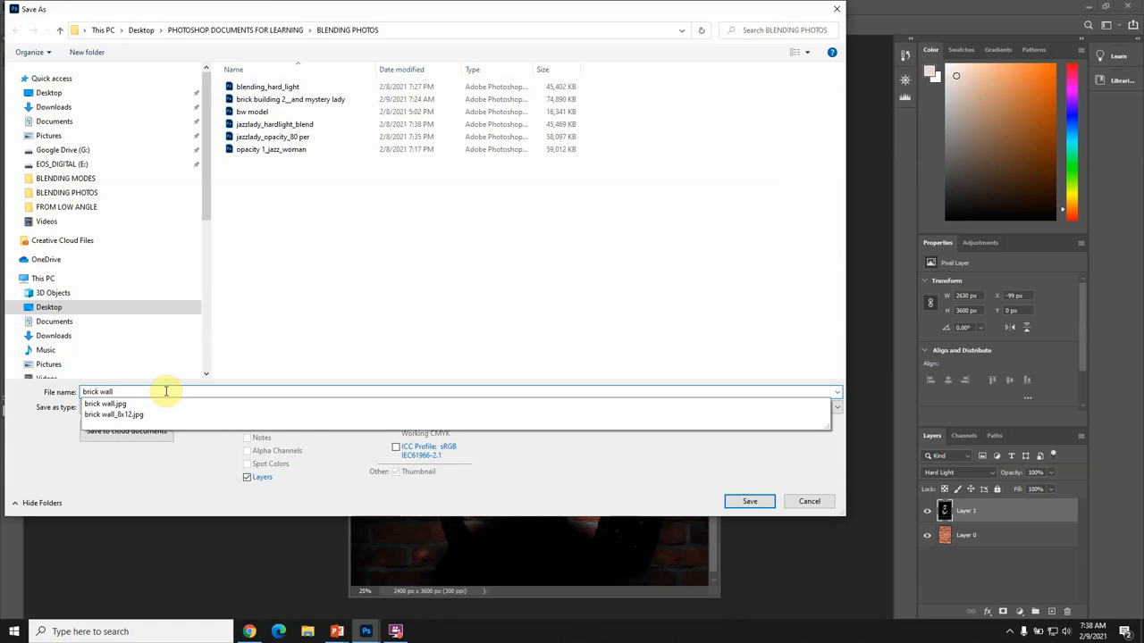
{"action": "left_click", "coordinate": [115, 414]}
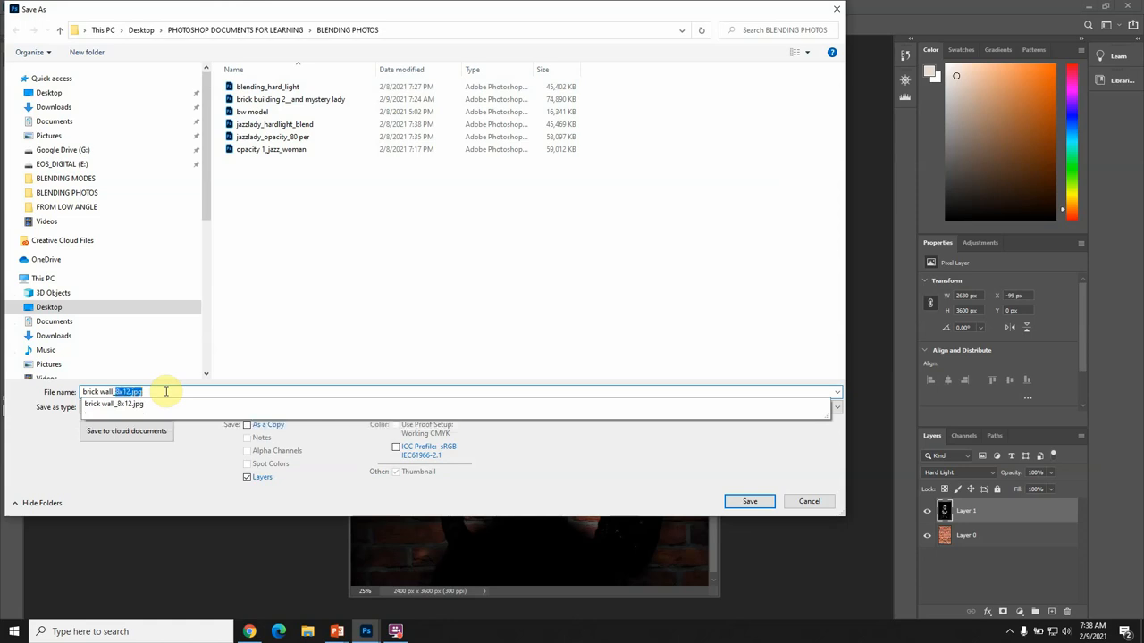
{"action": "type", "text": "brick wall_woman_"}
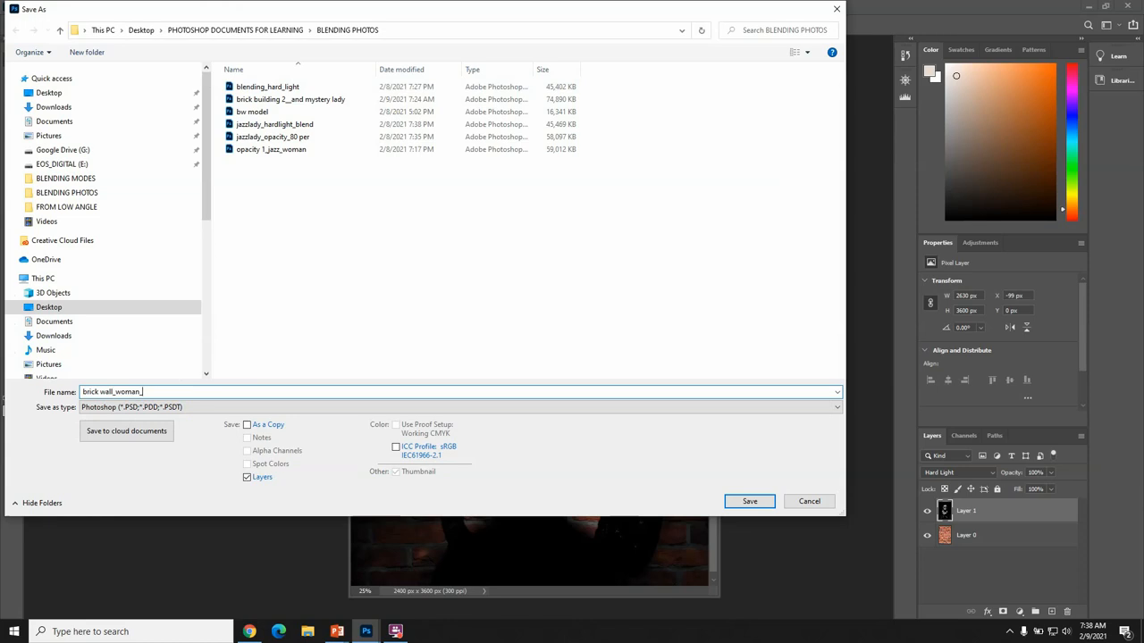
{"action": "type", "text": "hard_"}
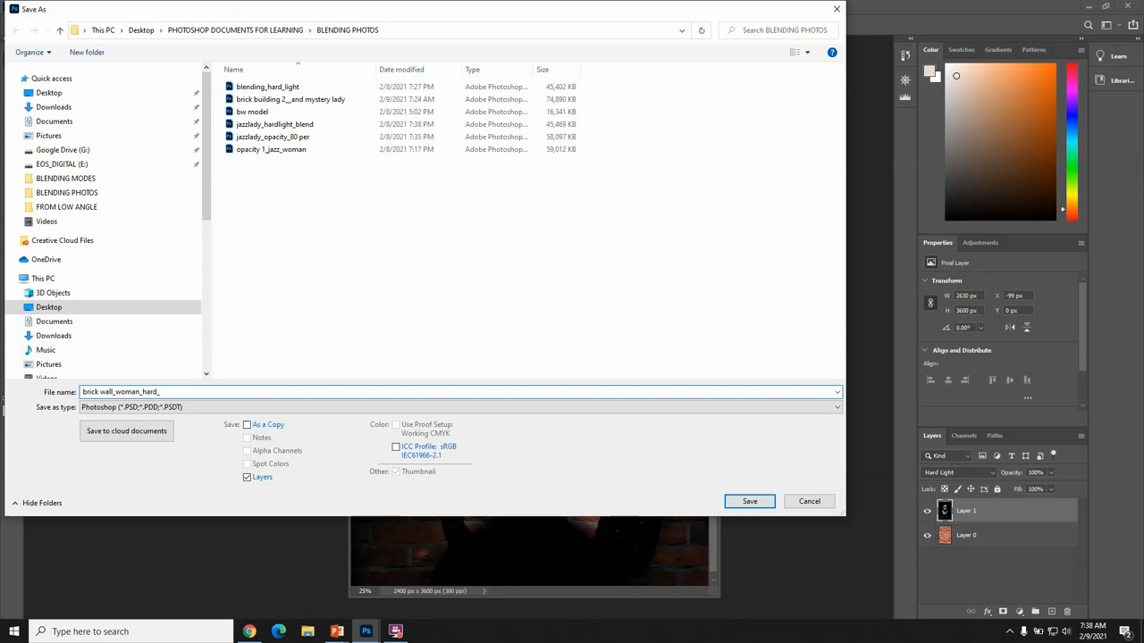
{"action": "type", "text": "light_"}
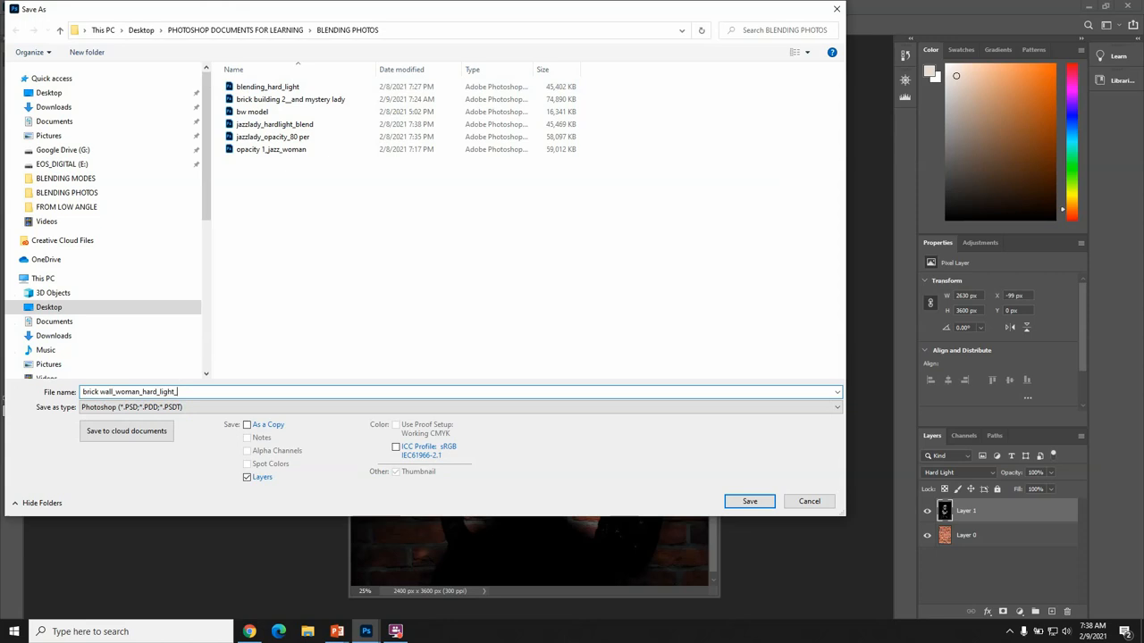
{"action": "type", "text": "blend"}
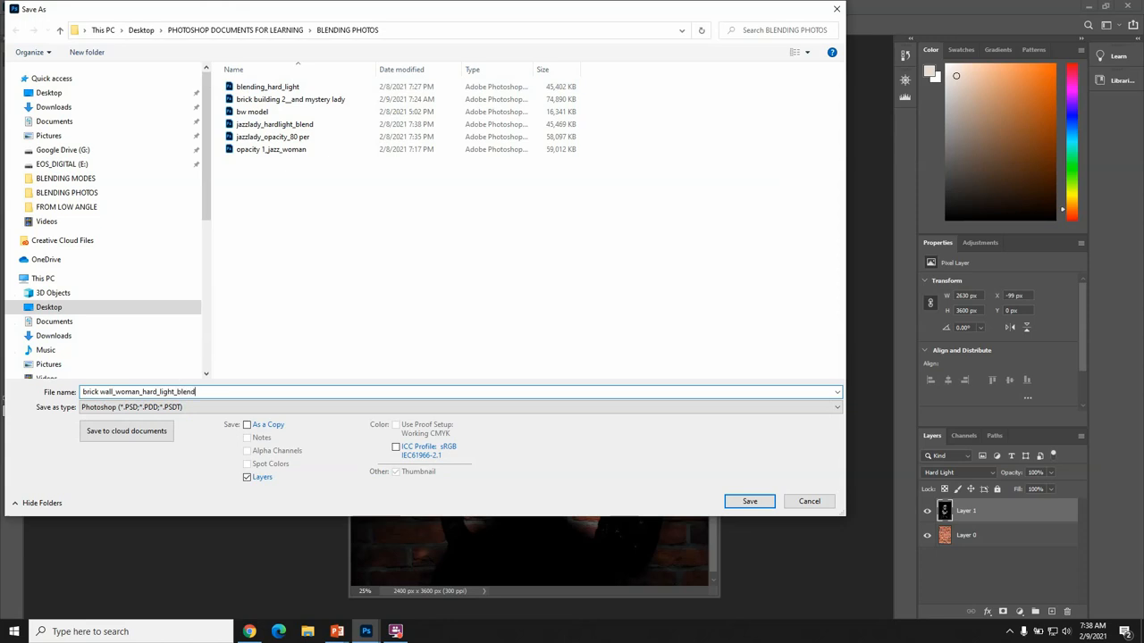
{"action": "mouse_move", "coordinate": [358, 304]}
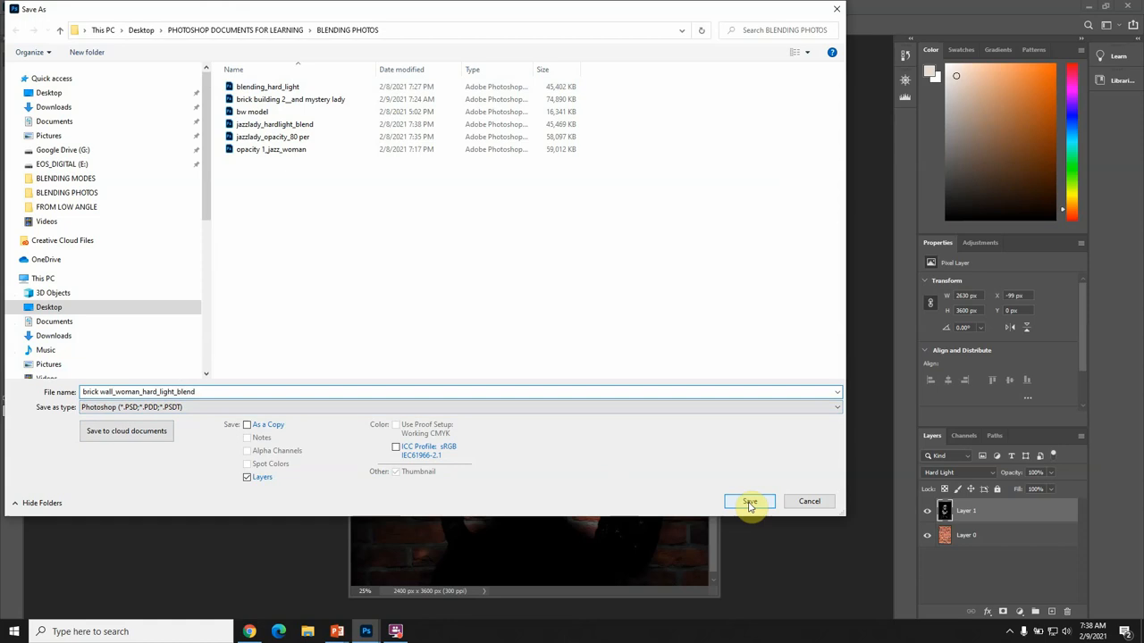
{"action": "left_click", "coordinate": [750, 501]}
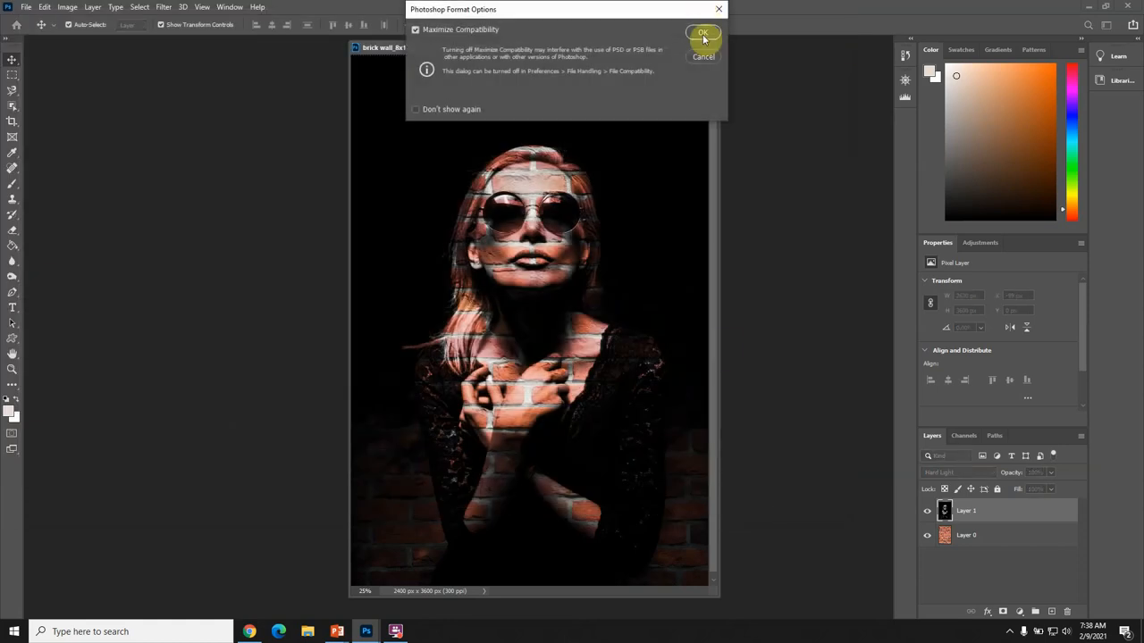
{"action": "left_click", "coordinate": [704, 33]}
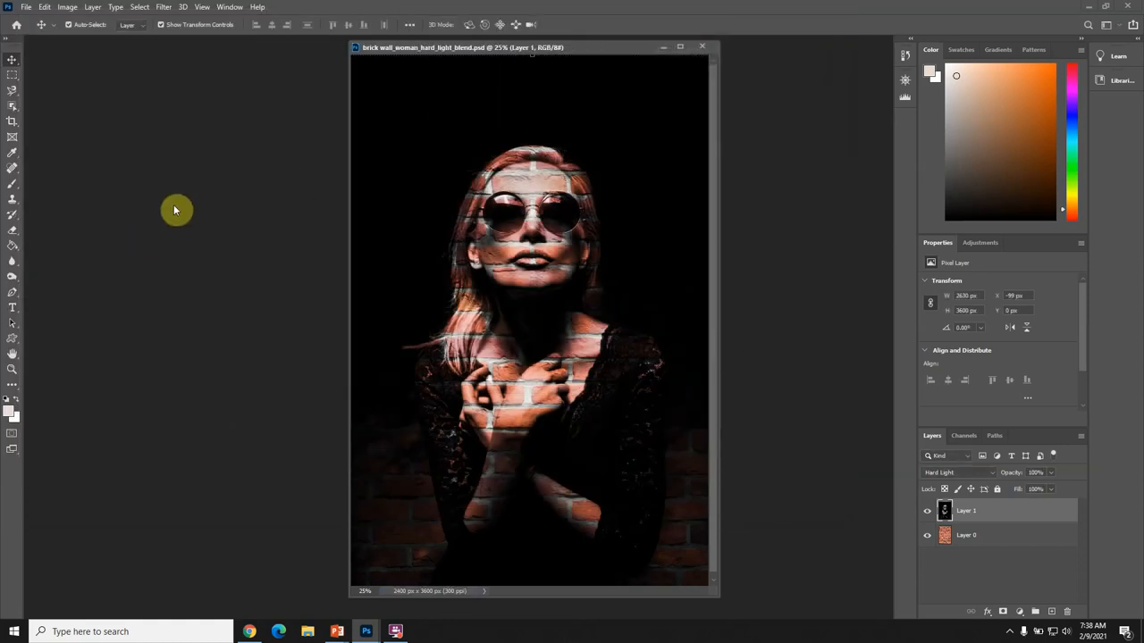
{"action": "mouse_move", "coordinate": [197, 195]}
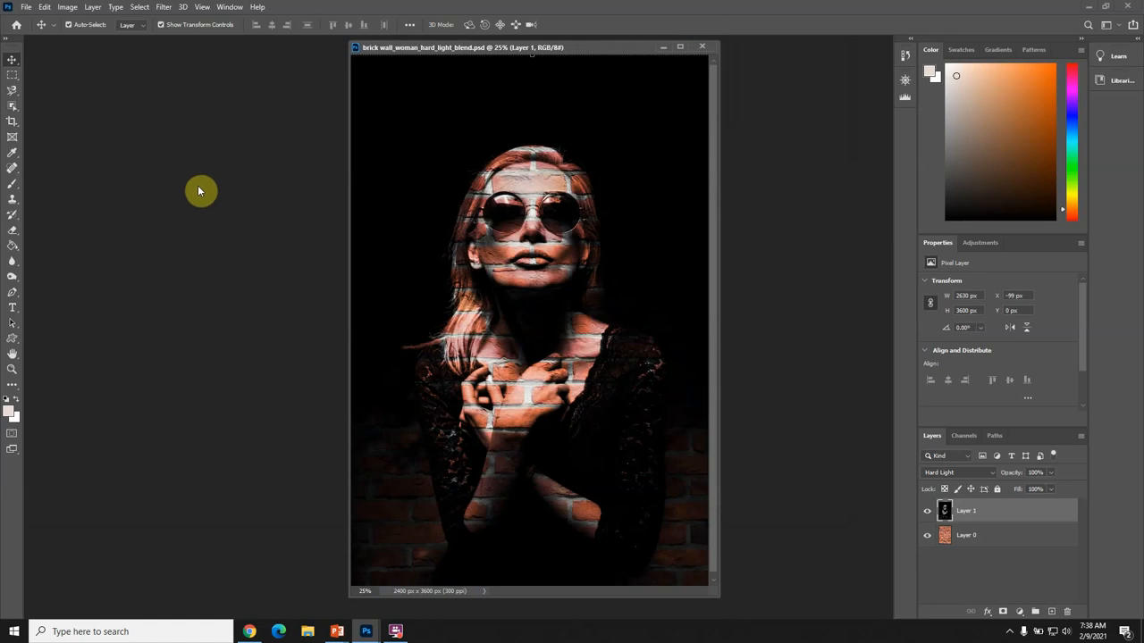
{"action": "mouse_move", "coordinate": [504, 204]}
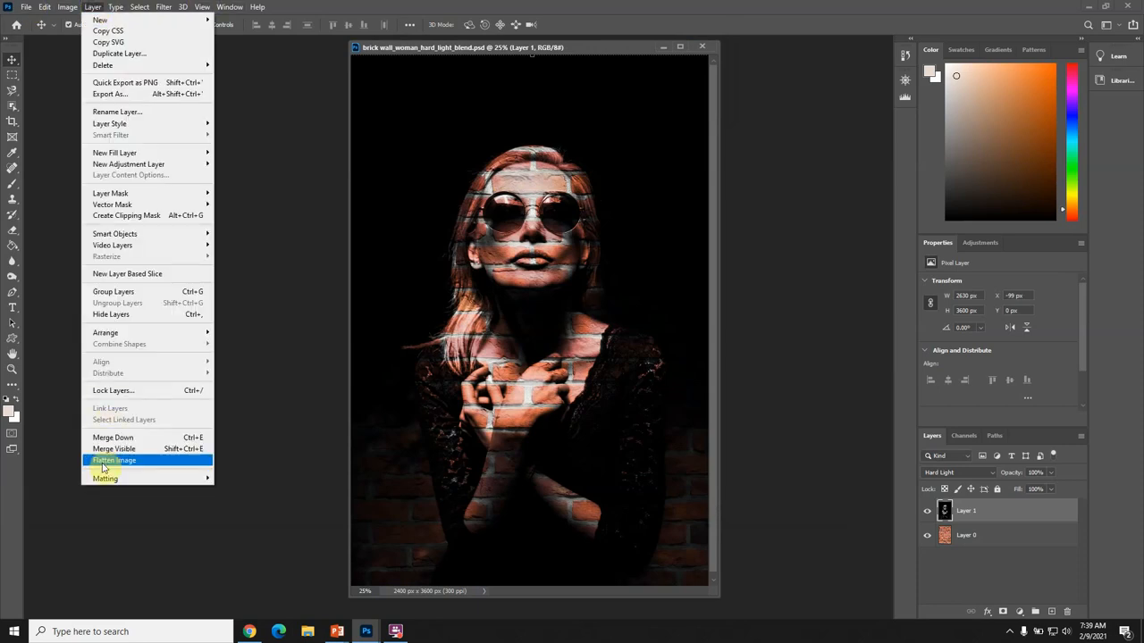
Step: Flatten the image into a single background layer
{"action": "left_click", "coordinate": [114, 461]}
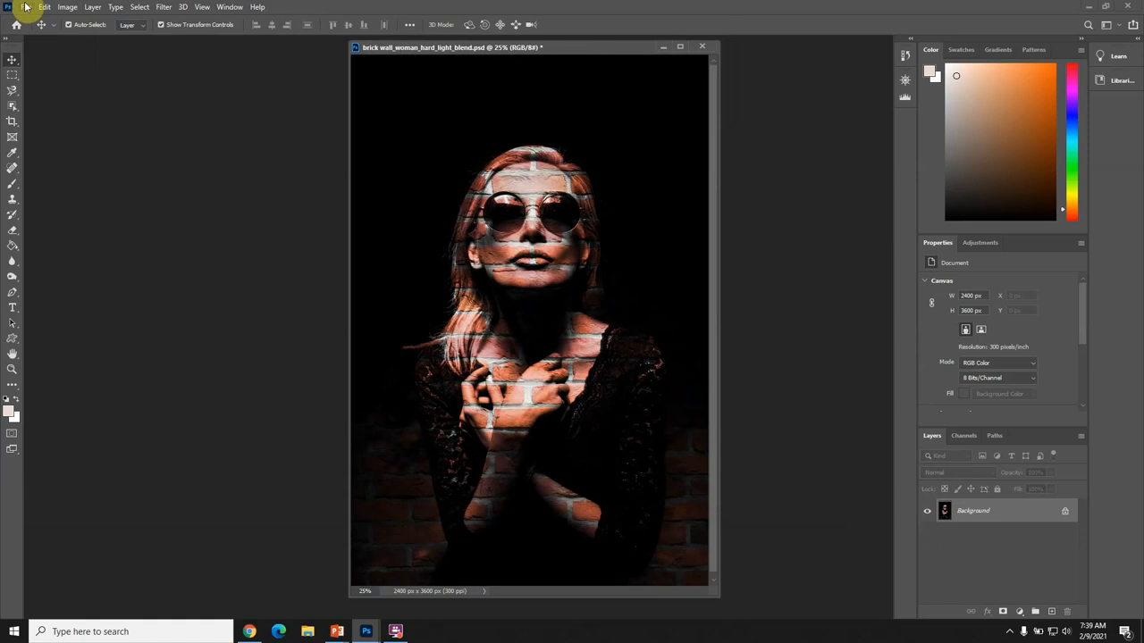
Step: Save the flattened image as a JPEG named brick wall_woman_hard_light_blend with default quality
{"action": "left_click", "coordinate": [25, 7]}
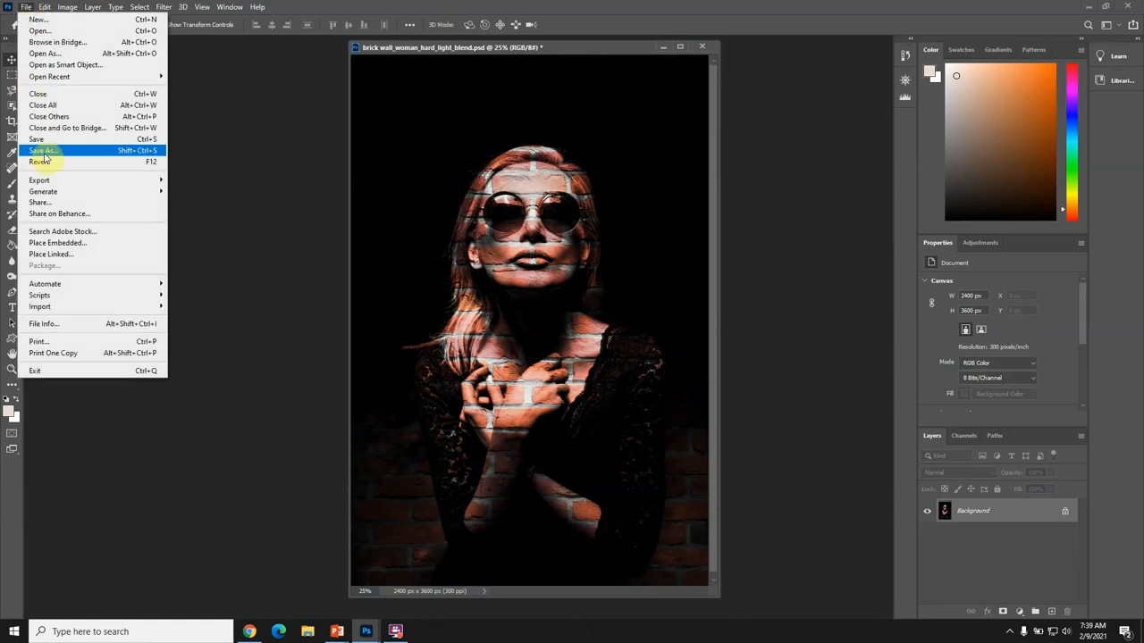
{"action": "left_click", "coordinate": [43, 150]}
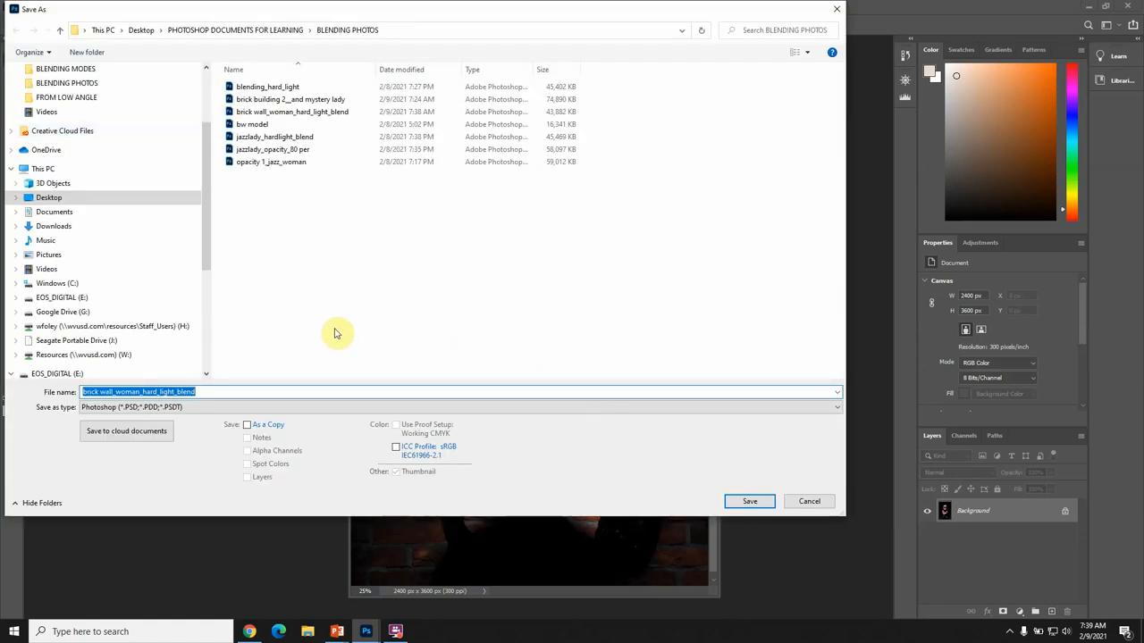
{"action": "left_click", "coordinate": [831, 408]}
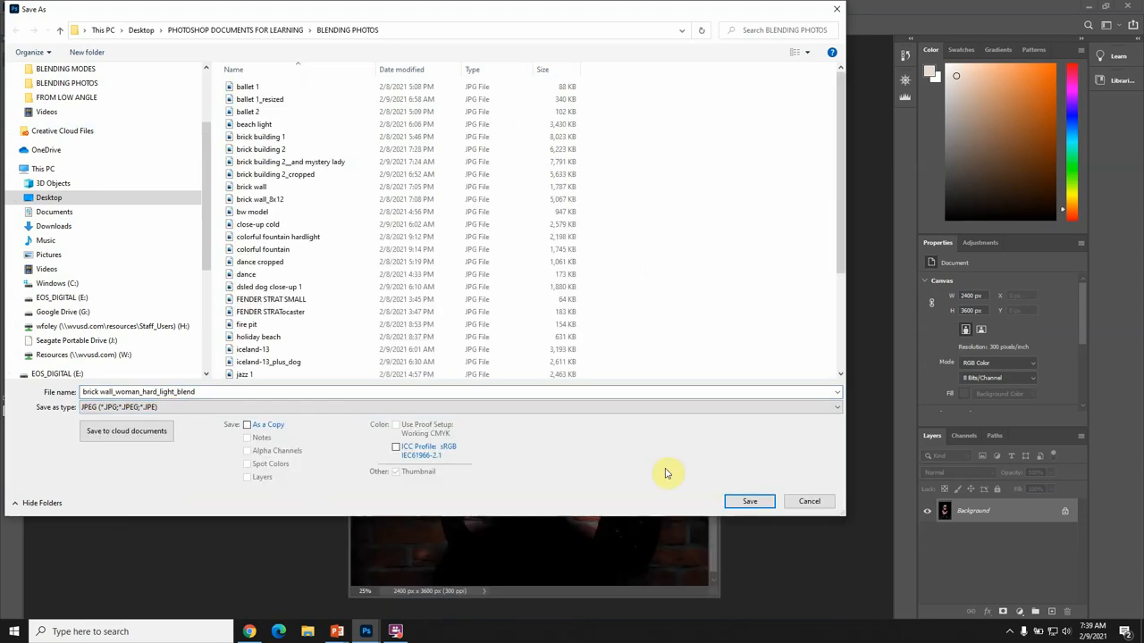
{"action": "left_click", "coordinate": [748, 500]}
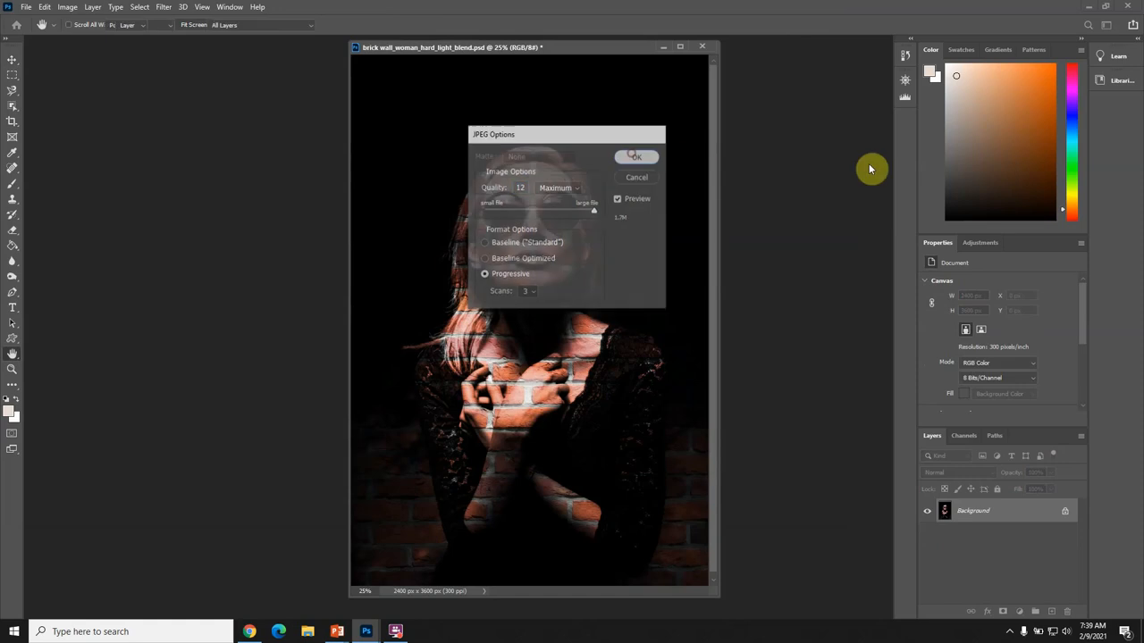
{"action": "left_click", "coordinate": [636, 157]}
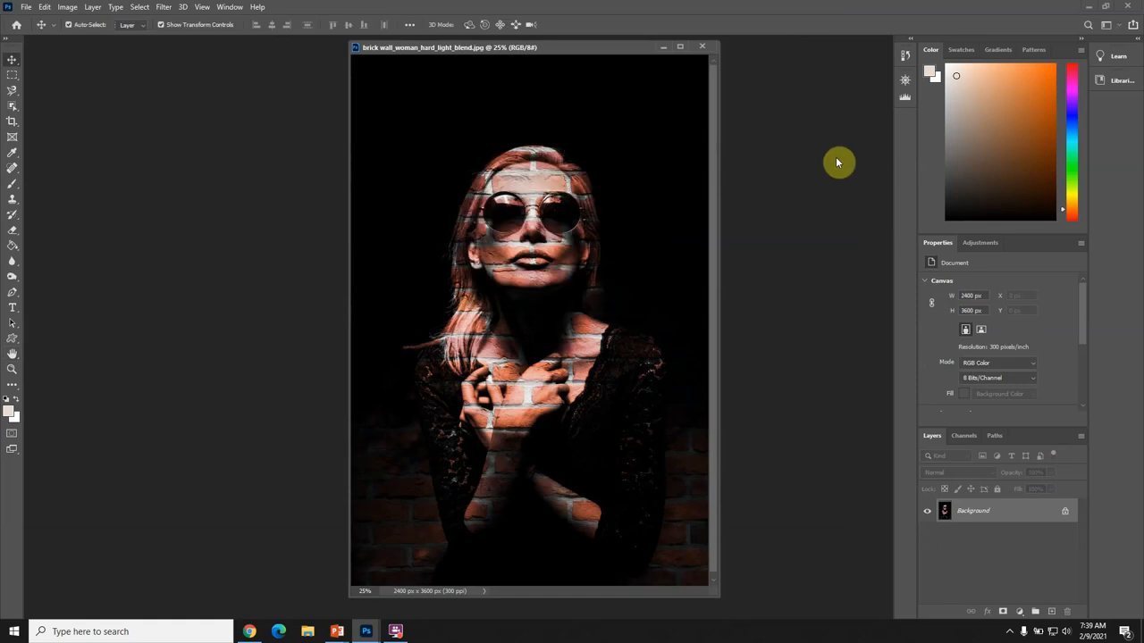
{"action": "mouse_move", "coordinate": [754, 7]}
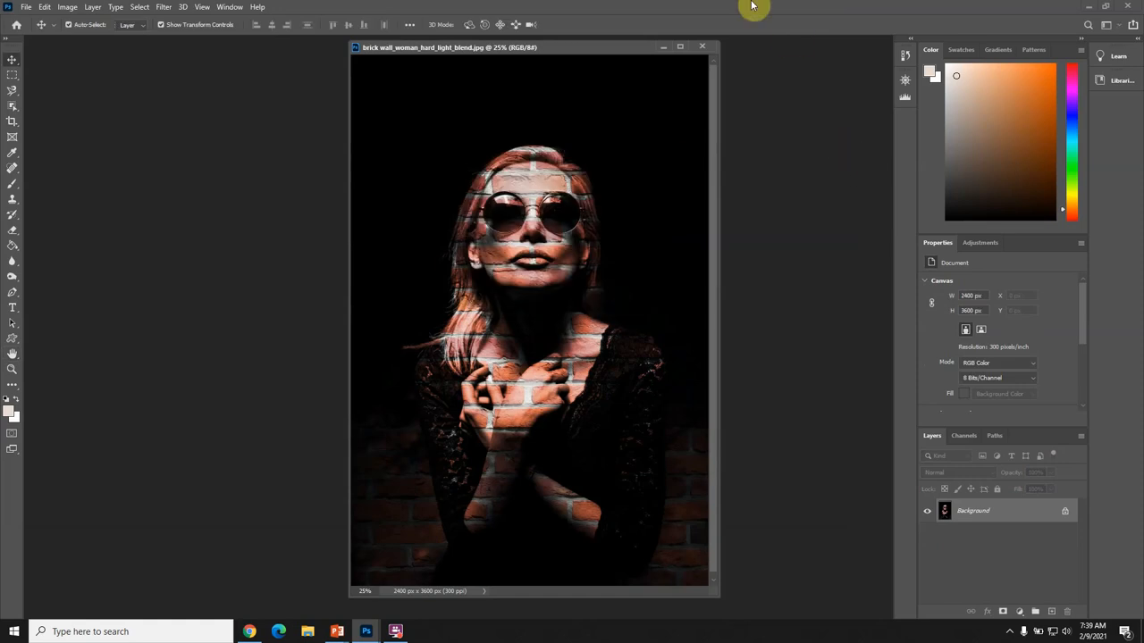